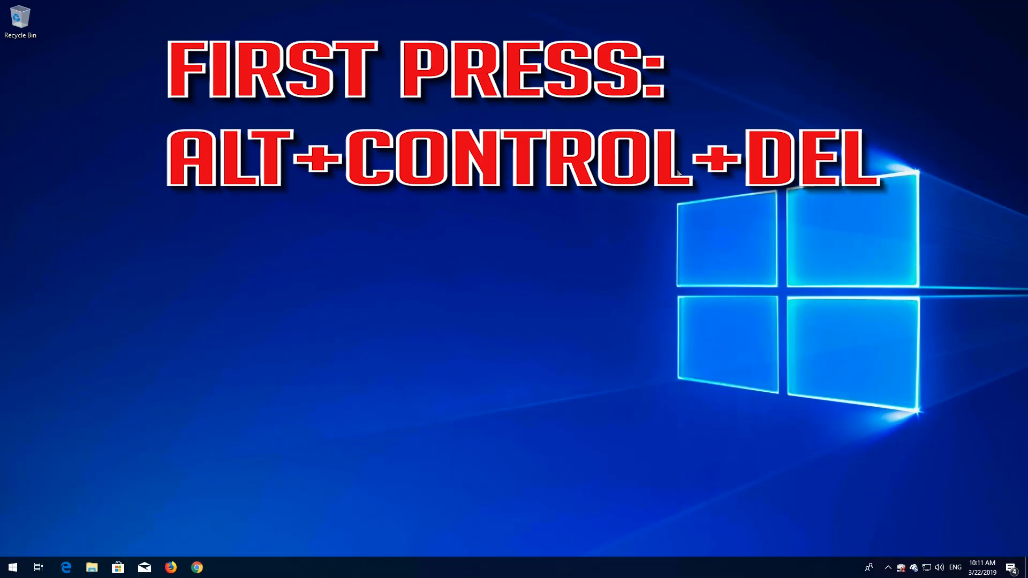
Step: Bring up the Windows Security options screen with Ctrl+Alt+Delete
{"action": "key", "text": "ctrl+alt+delete"}
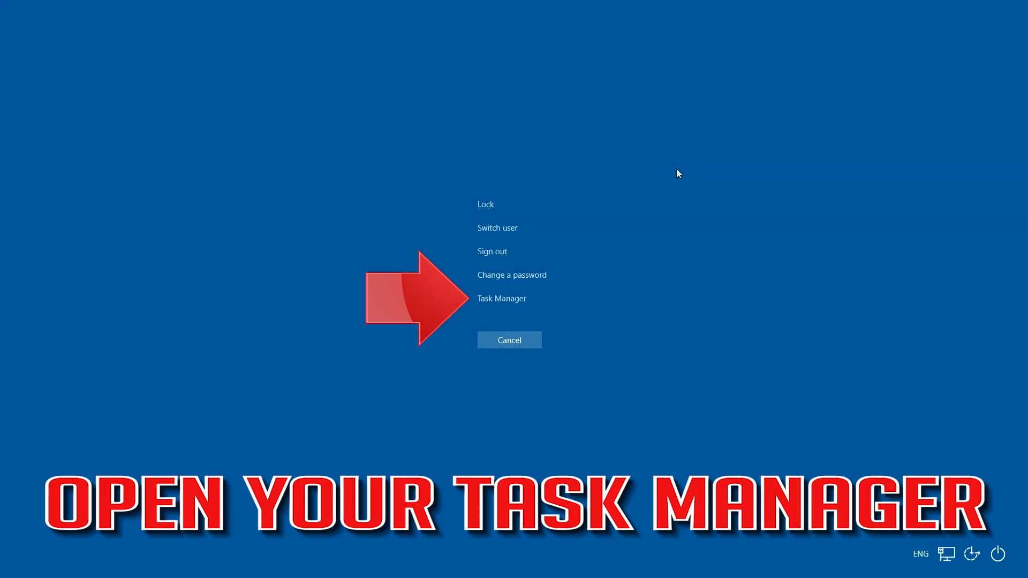
{"action": "mouse_move", "coordinate": [501, 299]}
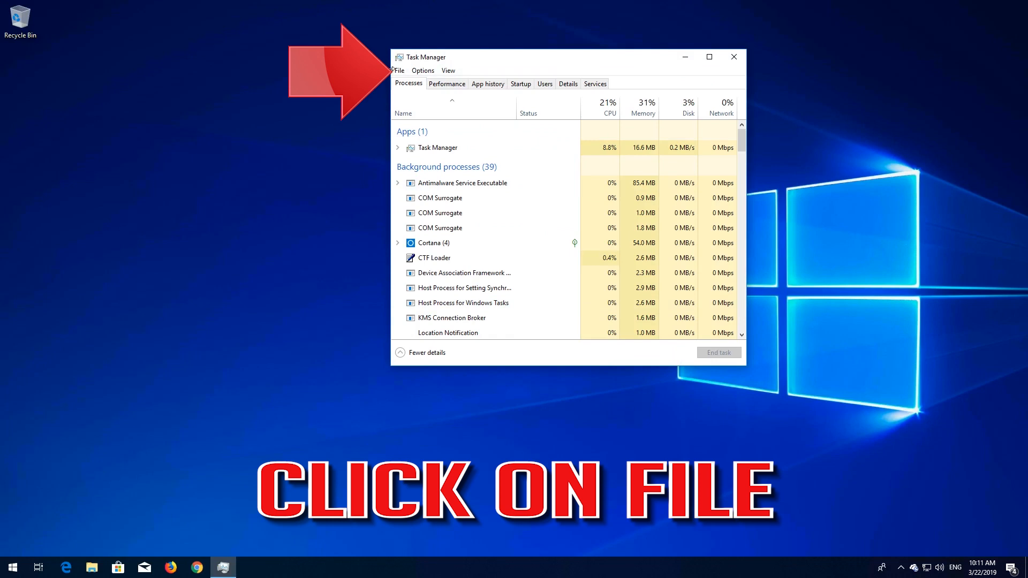
Step: Run powershell as a new task with administrative privileges from Task Manager
{"action": "left_click", "coordinate": [398, 71]}
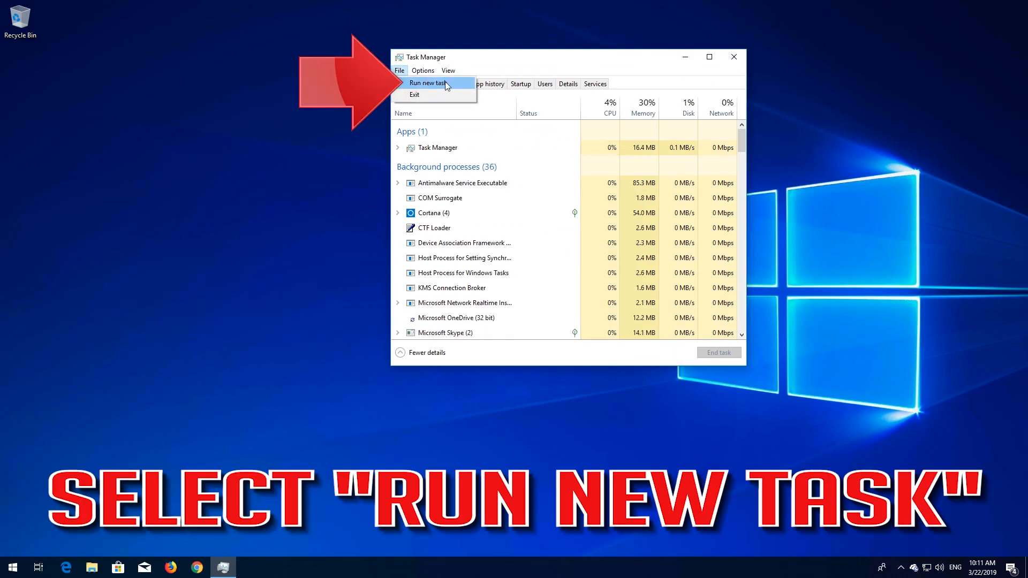
{"action": "left_click", "coordinate": [427, 83]}
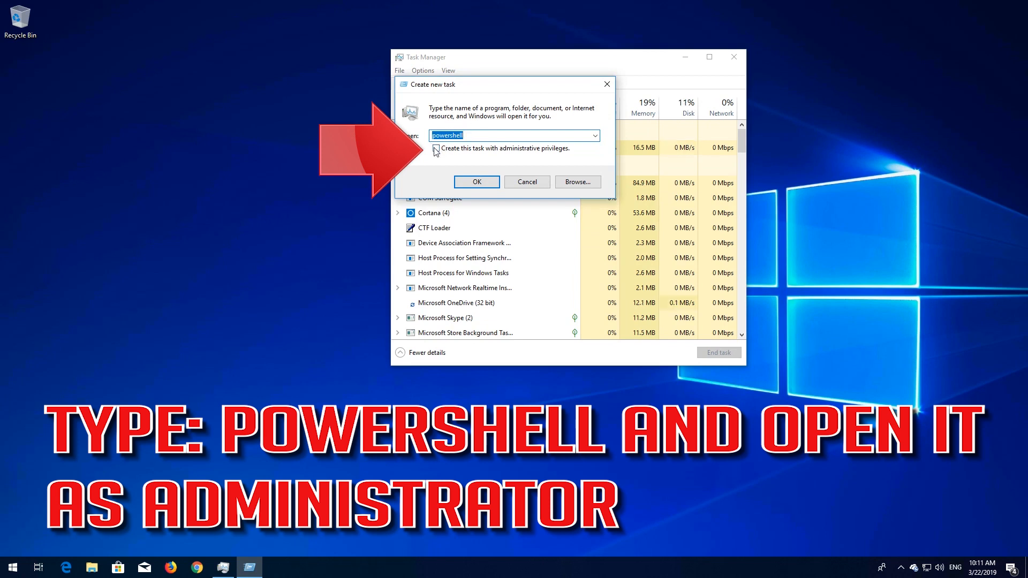
{"action": "left_click", "coordinate": [435, 148]}
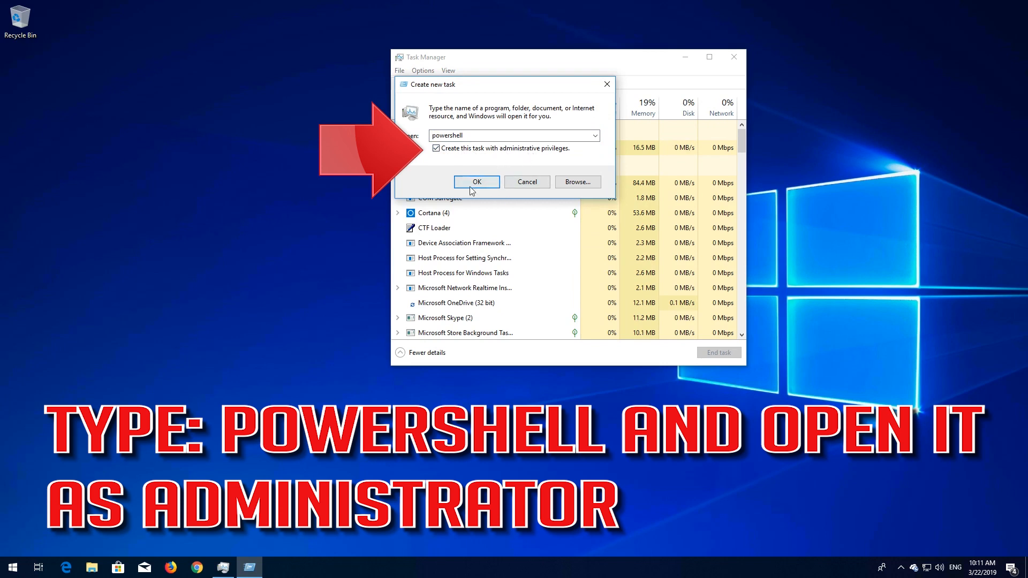
{"action": "left_click", "coordinate": [477, 182]}
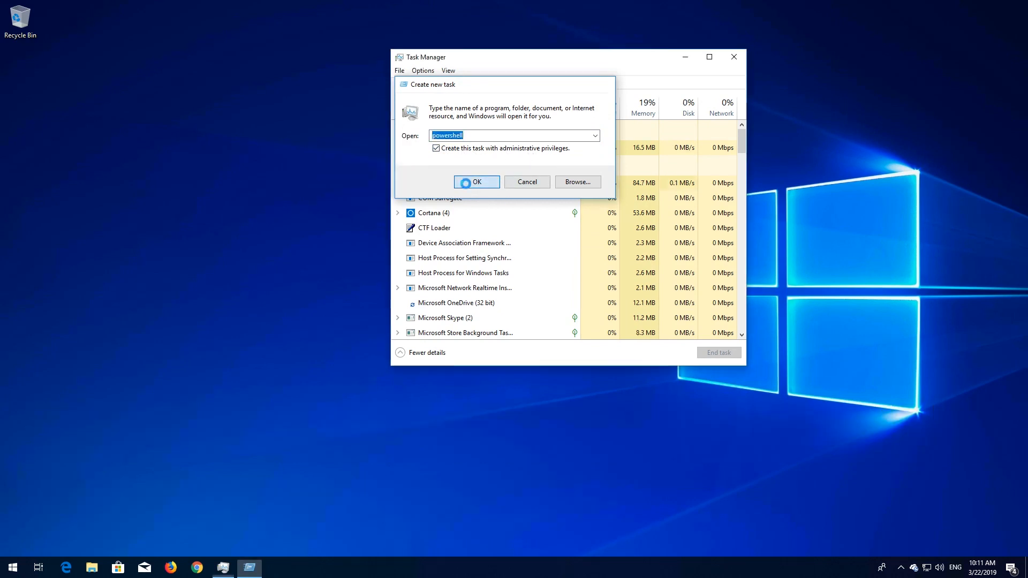
{"action": "left_click", "coordinate": [475, 182]}
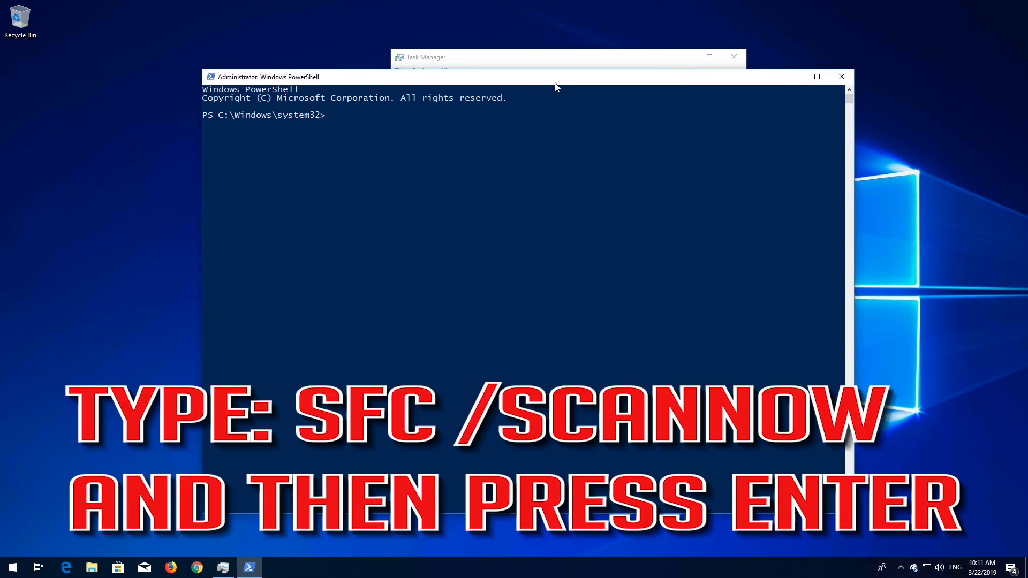
Step: Run sfc /scannow to verify system file integrity
{"action": "type", "text": "sfc"}
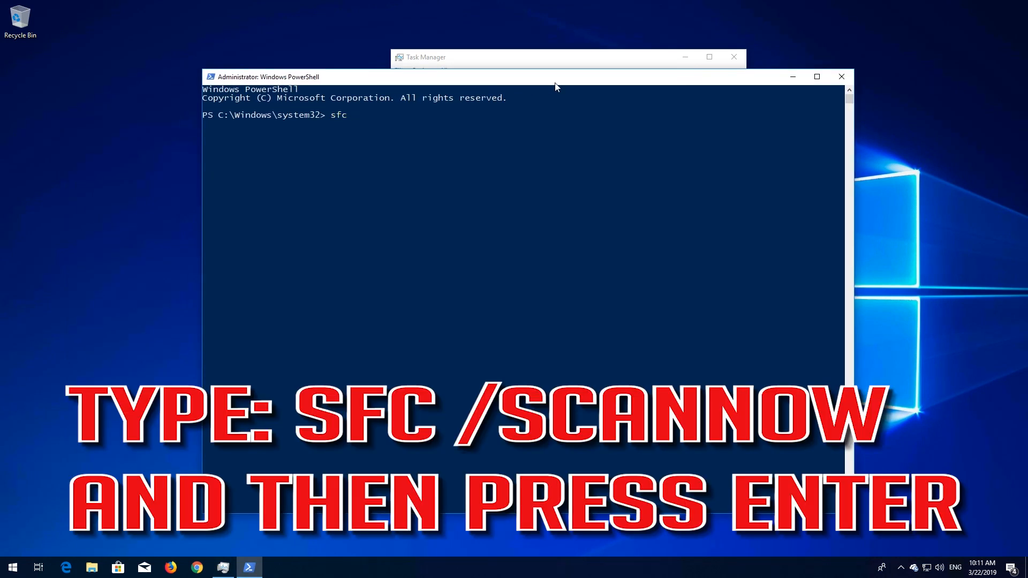
{"action": "type", "text": "/"}
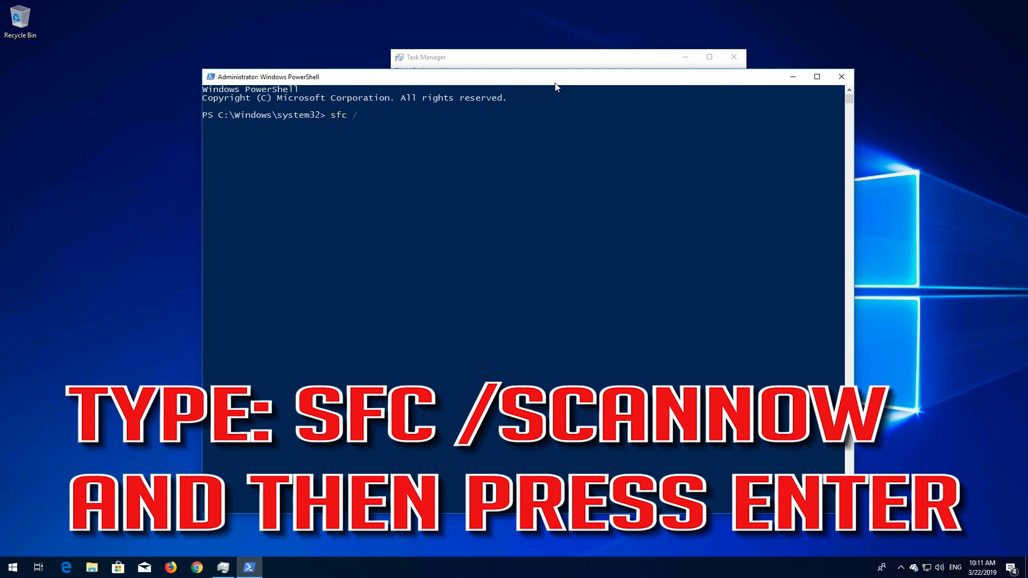
{"action": "type", "text": "scannow"}
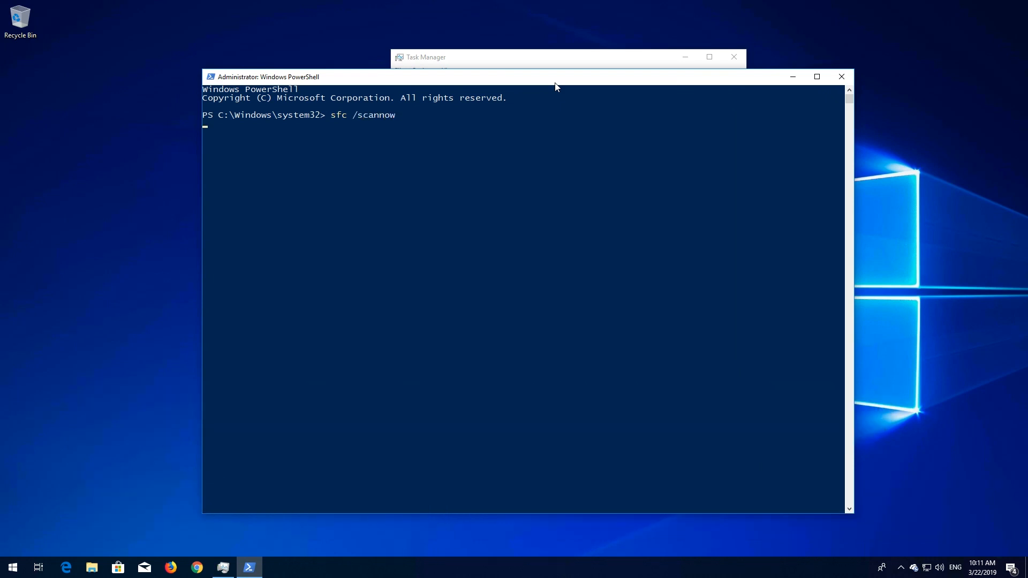
{"action": "key", "text": "Return"}
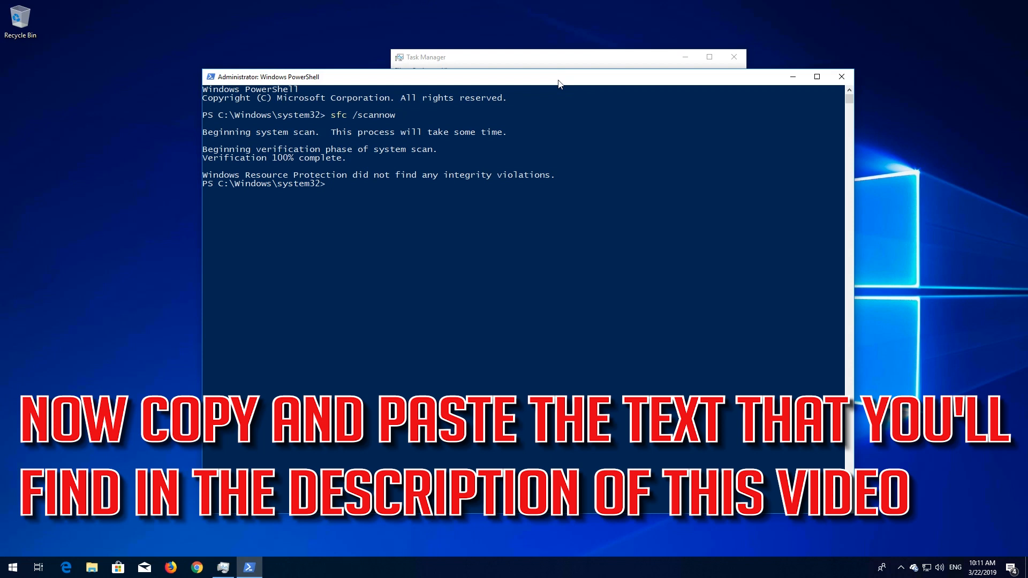
Step: Paste and run the DISM /restorehealth command via the console's Edit menu, then exit
{"action": "right_click", "coordinate": [557, 77]}
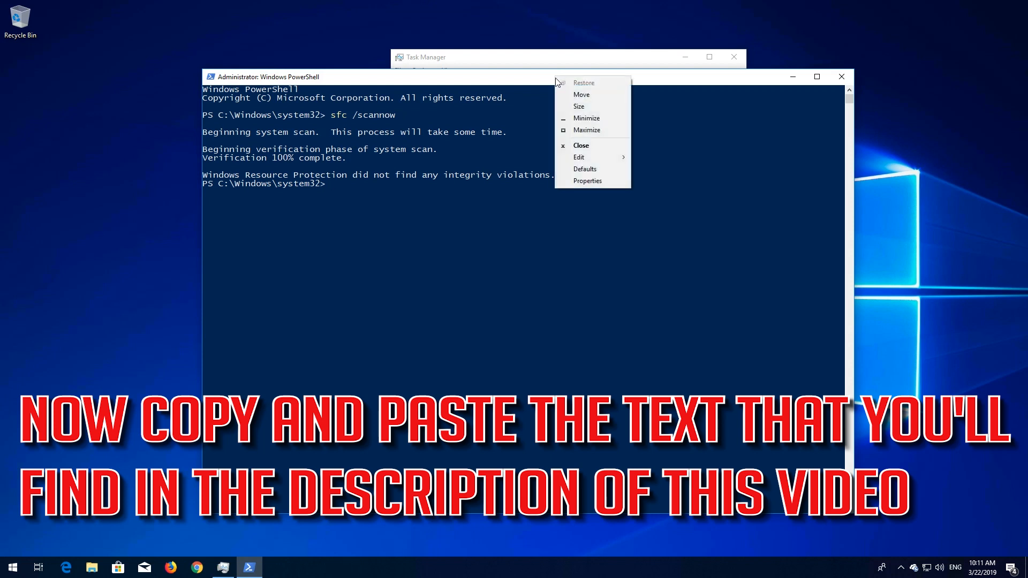
{"action": "left_click", "coordinate": [579, 157]}
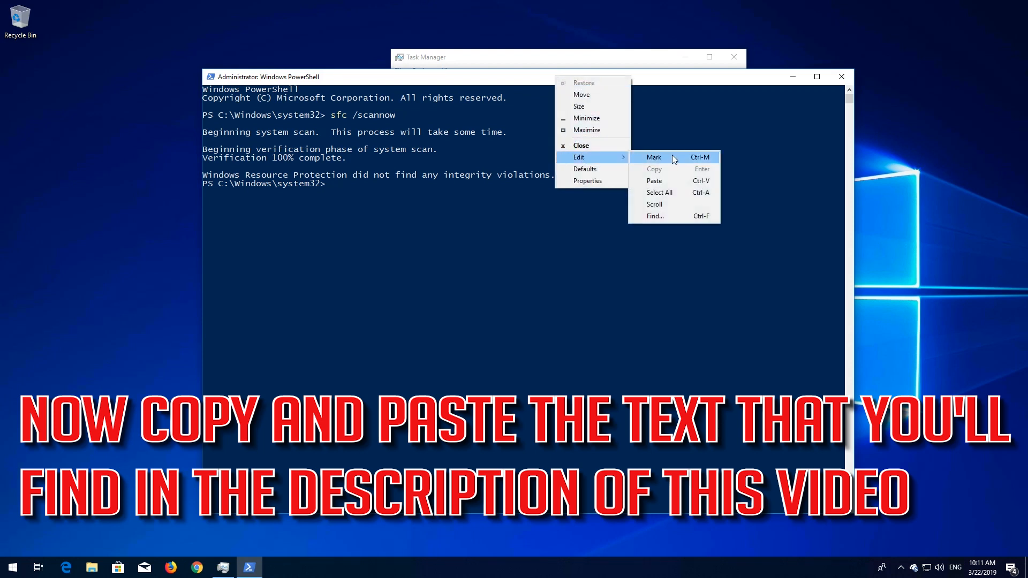
{"action": "mouse_move", "coordinate": [668, 183]}
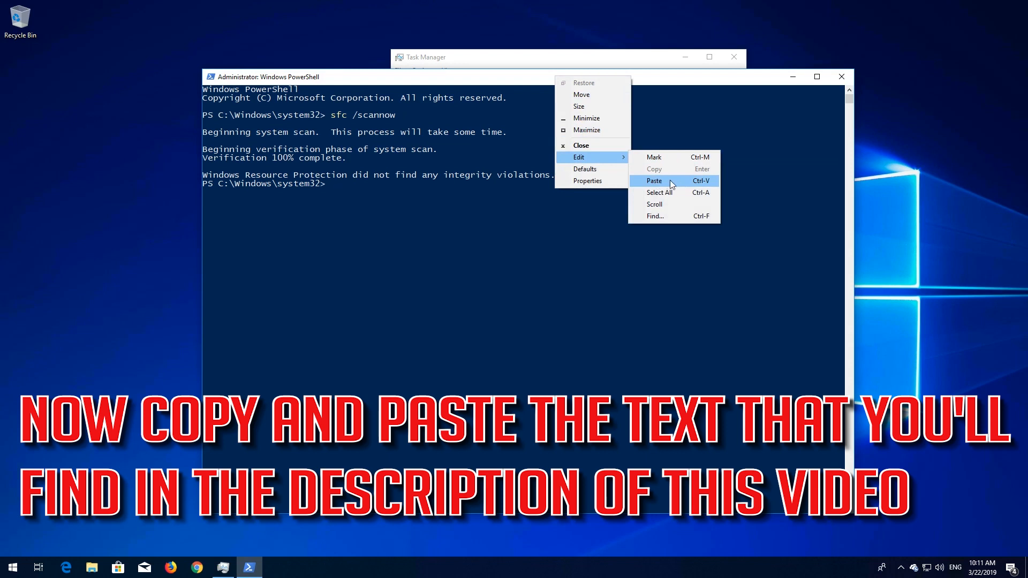
{"action": "left_click", "coordinate": [654, 181]}
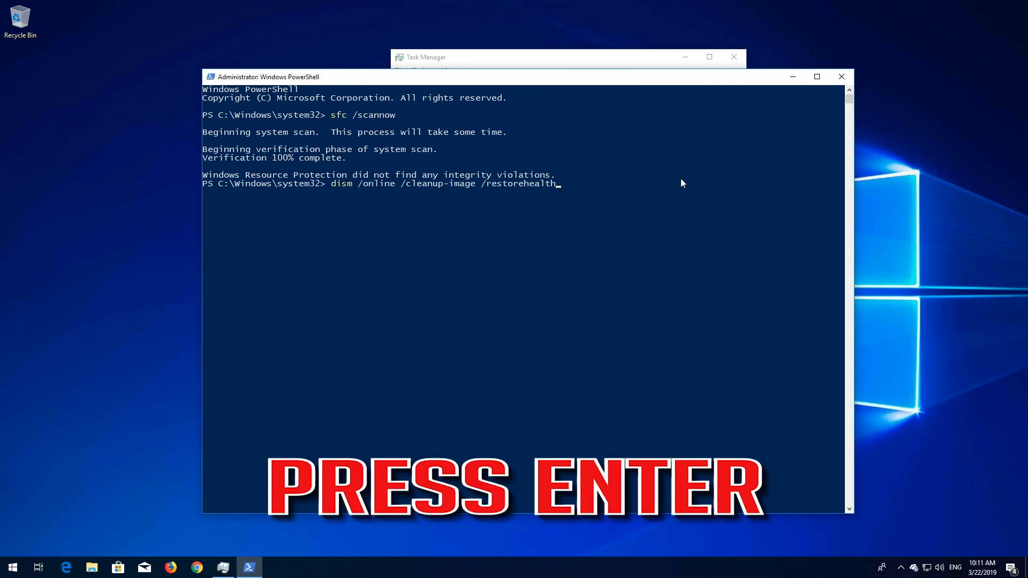
{"action": "key", "text": "Return"}
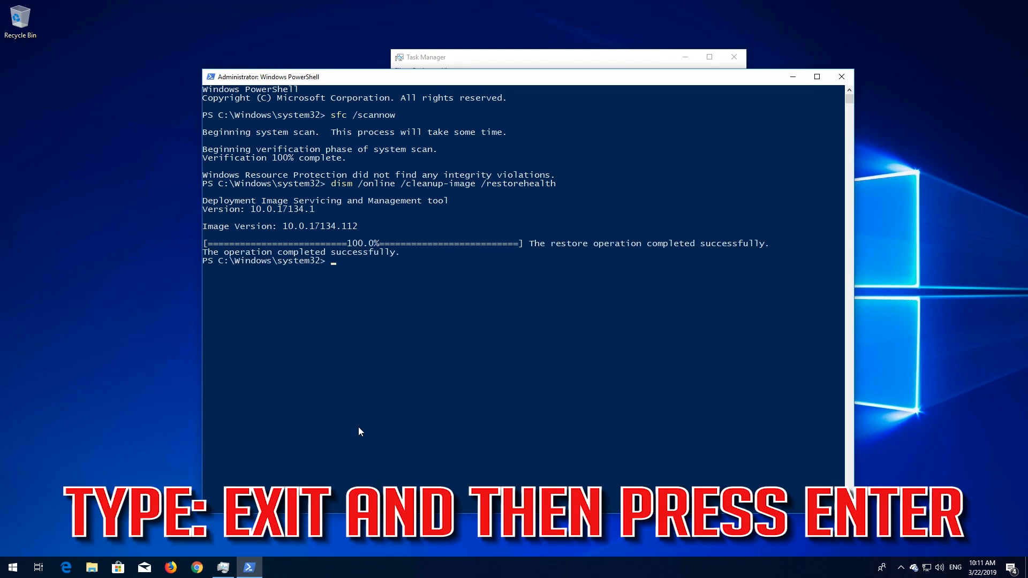
{"action": "type", "text": "exit"}
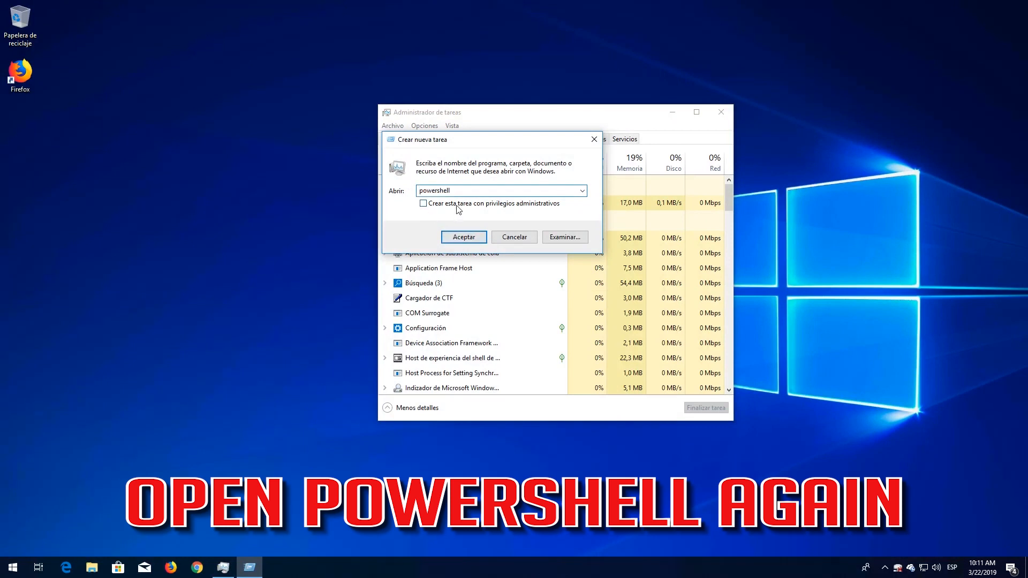
Step: Launch an elevated PowerShell, paste and run the app-package re-registration command, then exit
{"action": "left_click", "coordinate": [463, 237]}
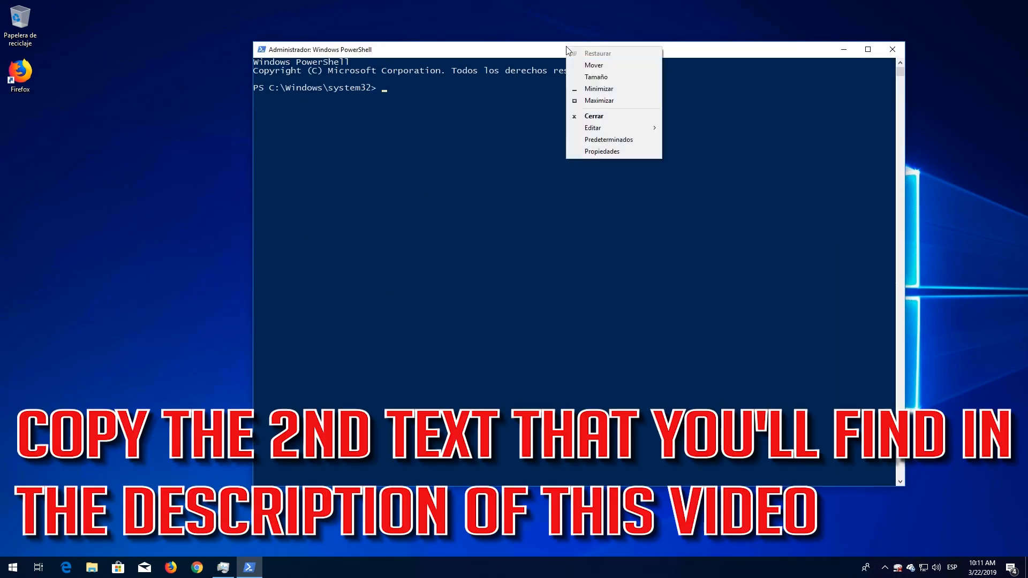
{"action": "left_click", "coordinate": [592, 127]}
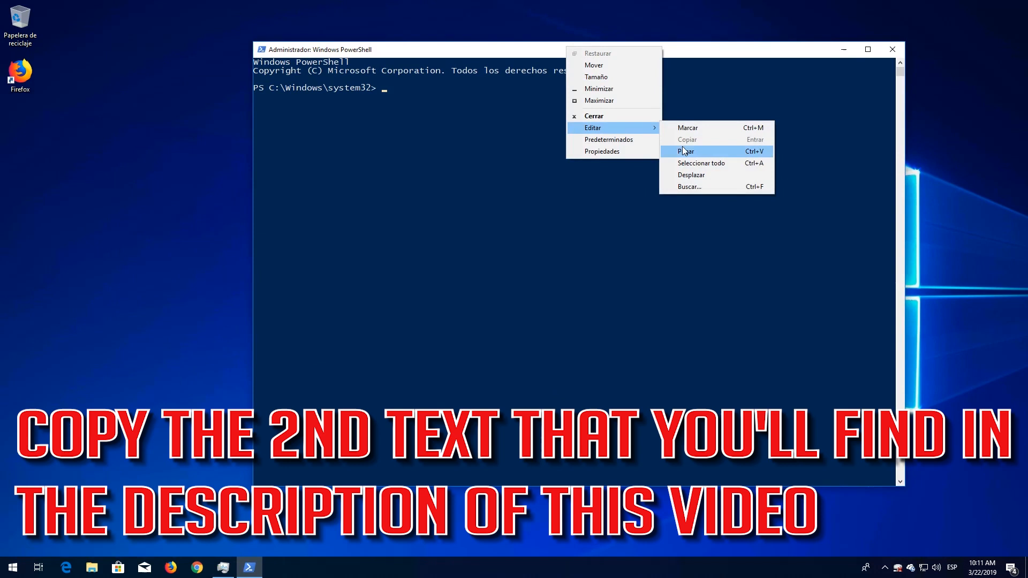
{"action": "left_click", "coordinate": [685, 151]}
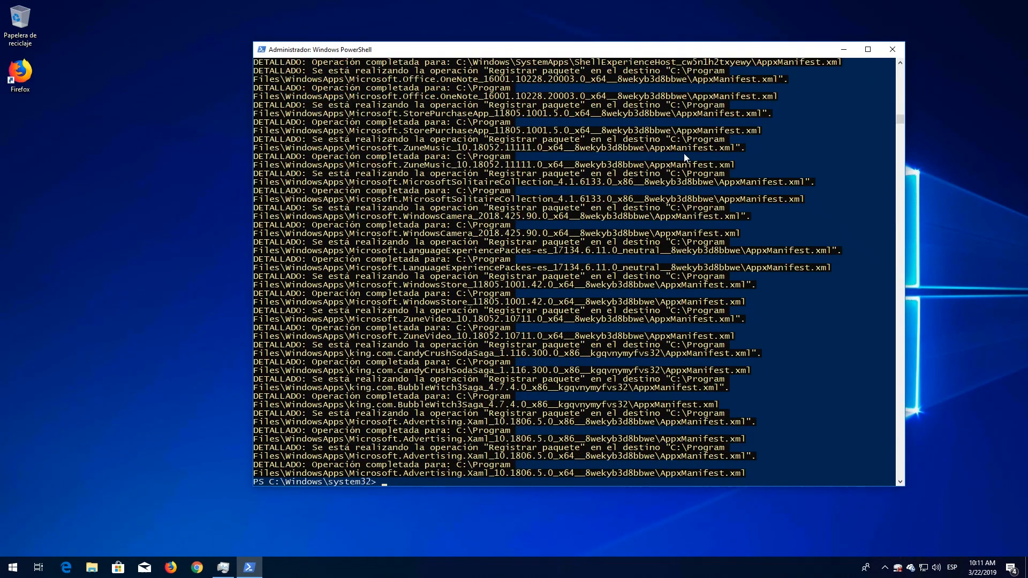
{"action": "type", "text": "exit"}
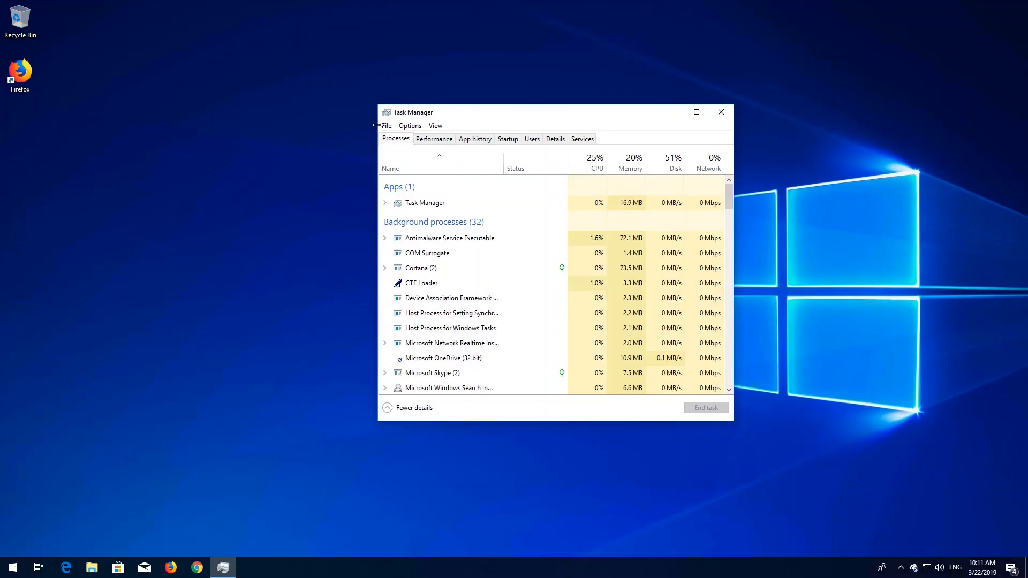
Step: Run notepad as a new task from Task Manager's File menu
{"action": "left_click", "coordinate": [409, 126]}
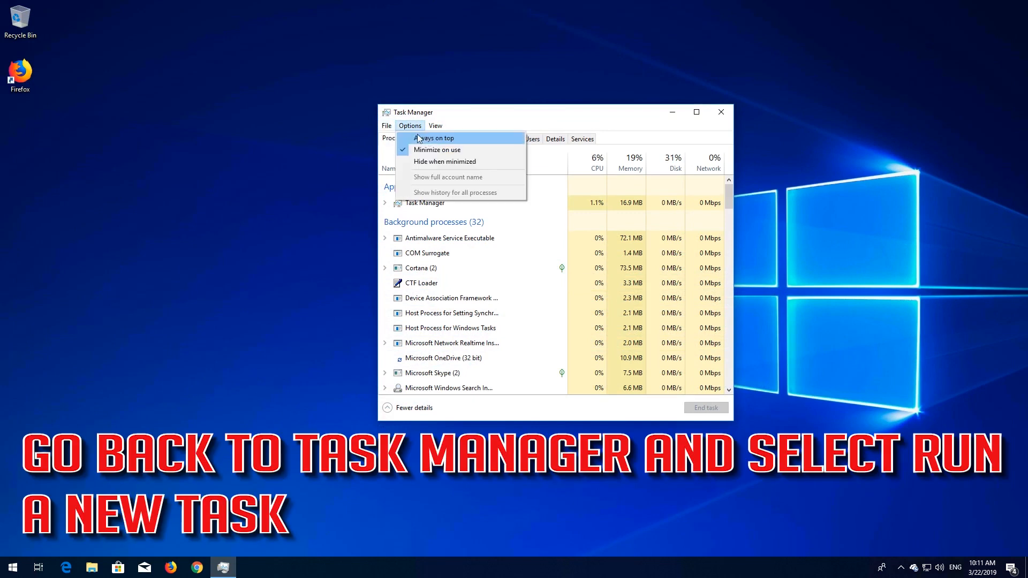
{"action": "left_click", "coordinate": [387, 125]}
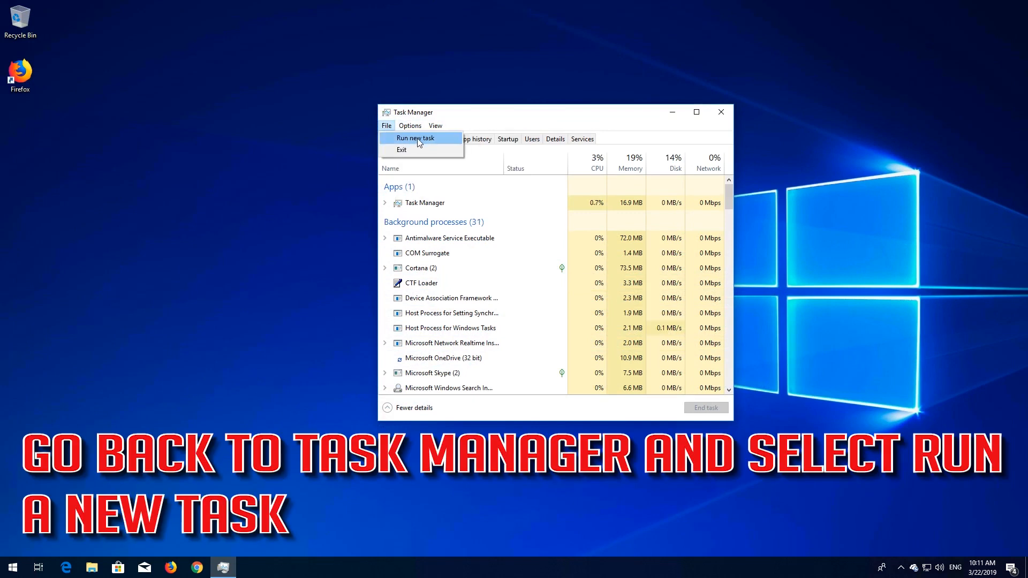
{"action": "left_click", "coordinate": [415, 138]}
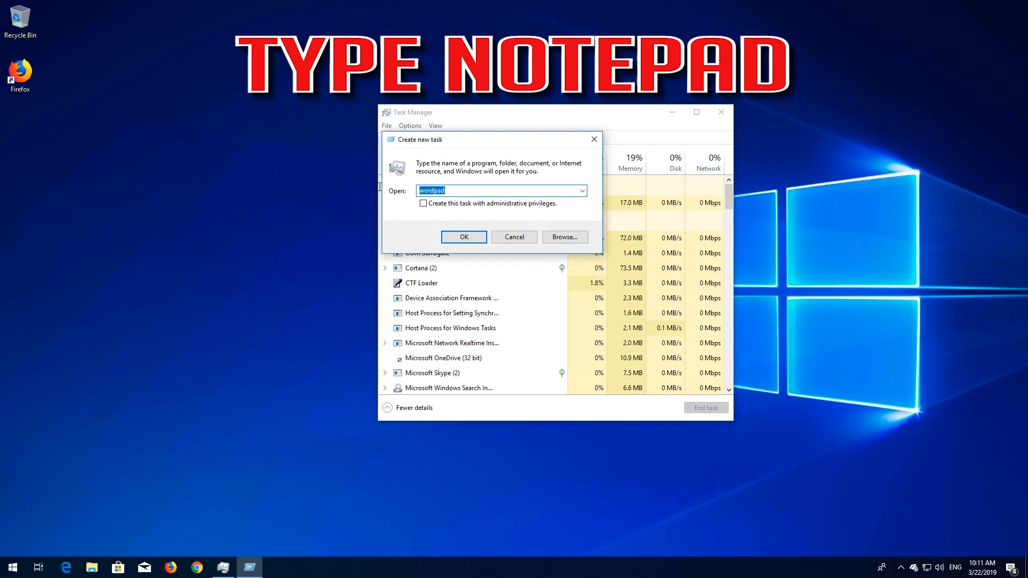
{"action": "type", "text": "not"}
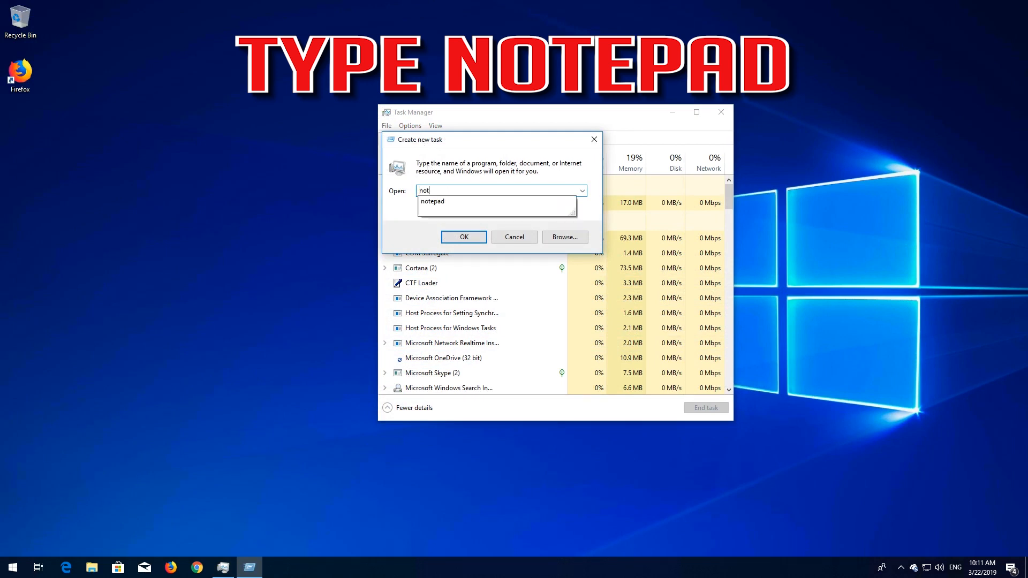
{"action": "left_click", "coordinate": [432, 202]}
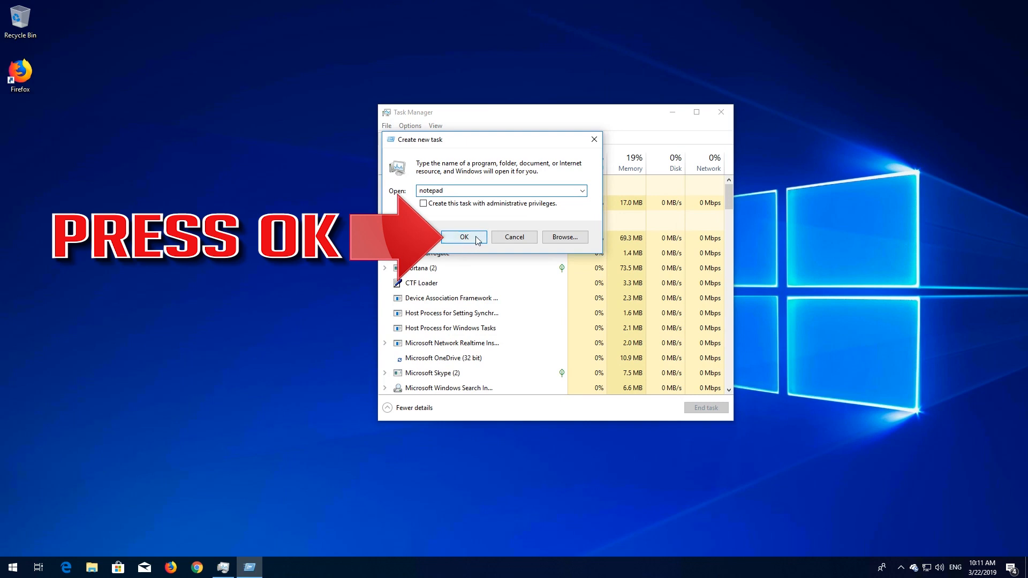
{"action": "left_click", "coordinate": [464, 237]}
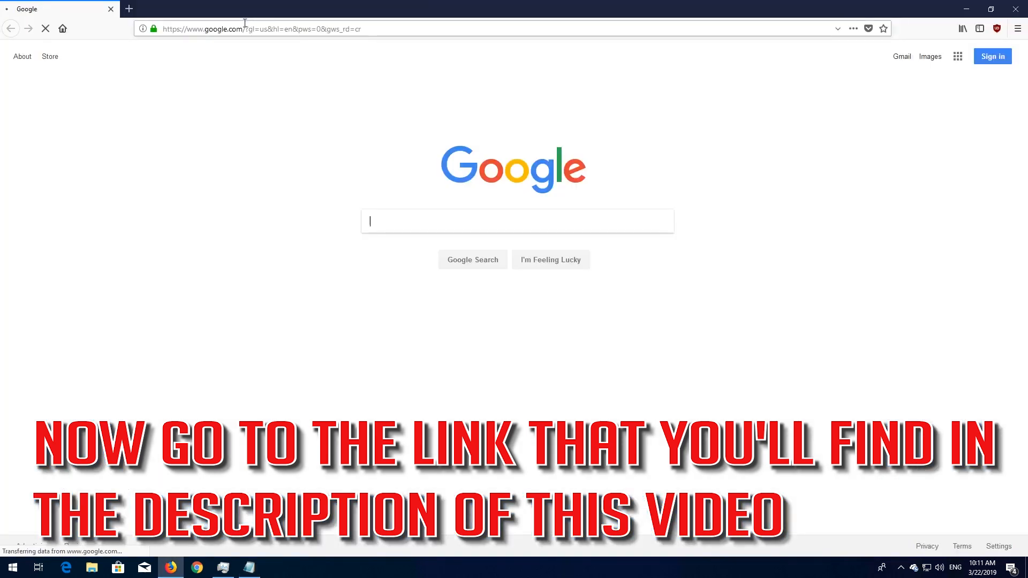
Step: Load textuploader.com/dzoyc and copy the entire Fix script text
{"action": "type", "text": "http://textuploader.com/dzoyc"}
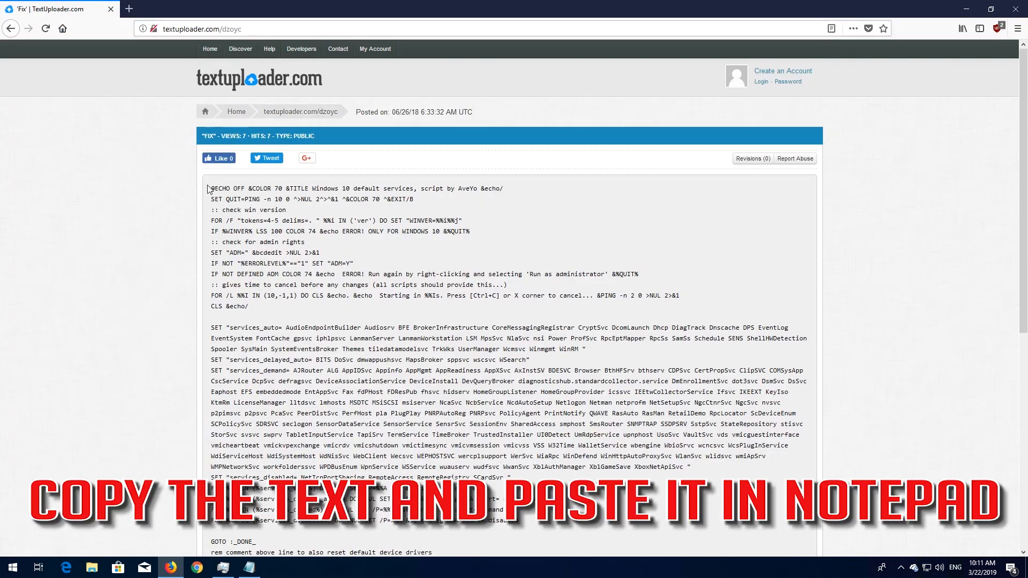
{"action": "scroll", "scroll_direction": "down", "scroll_amount": 3}
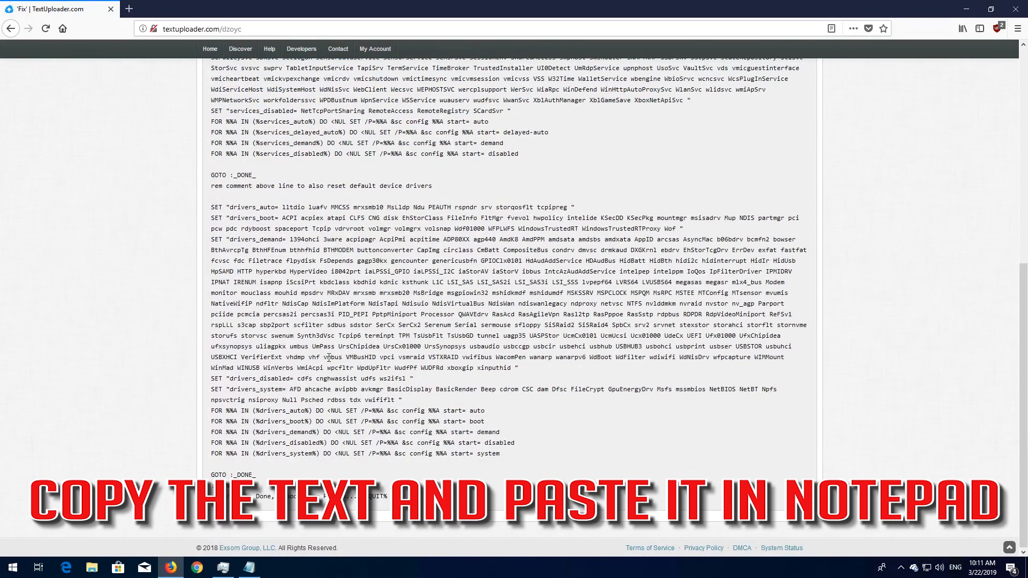
{"action": "key", "text": "ctrl+a"}
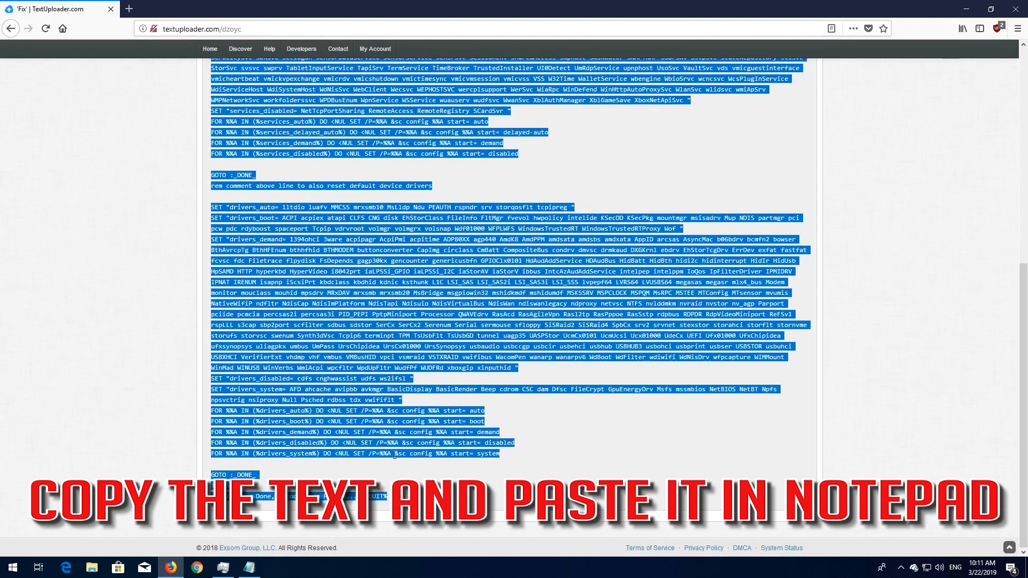
{"action": "right_click", "coordinate": [407, 459]}
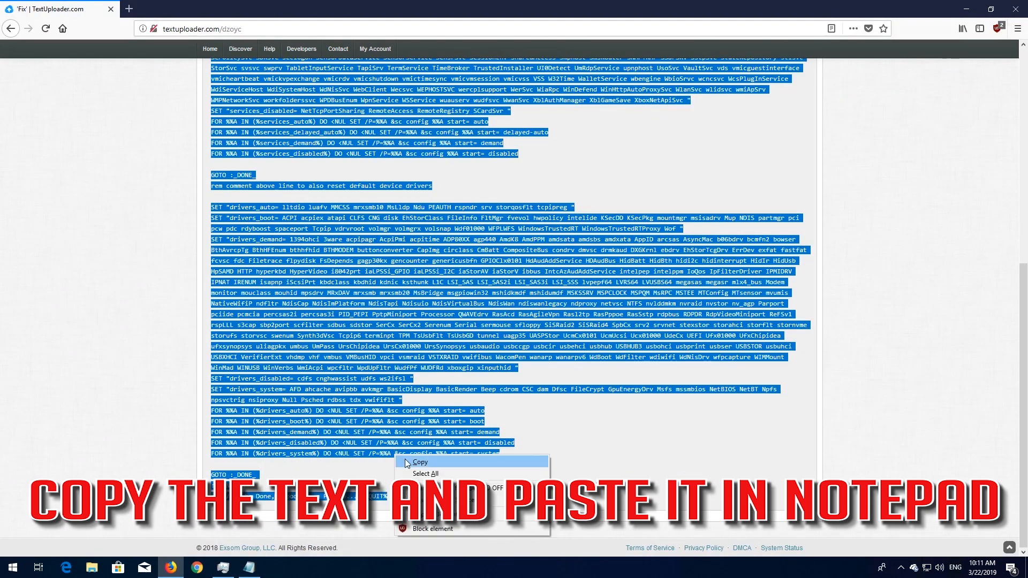
{"action": "left_click", "coordinate": [420, 463]}
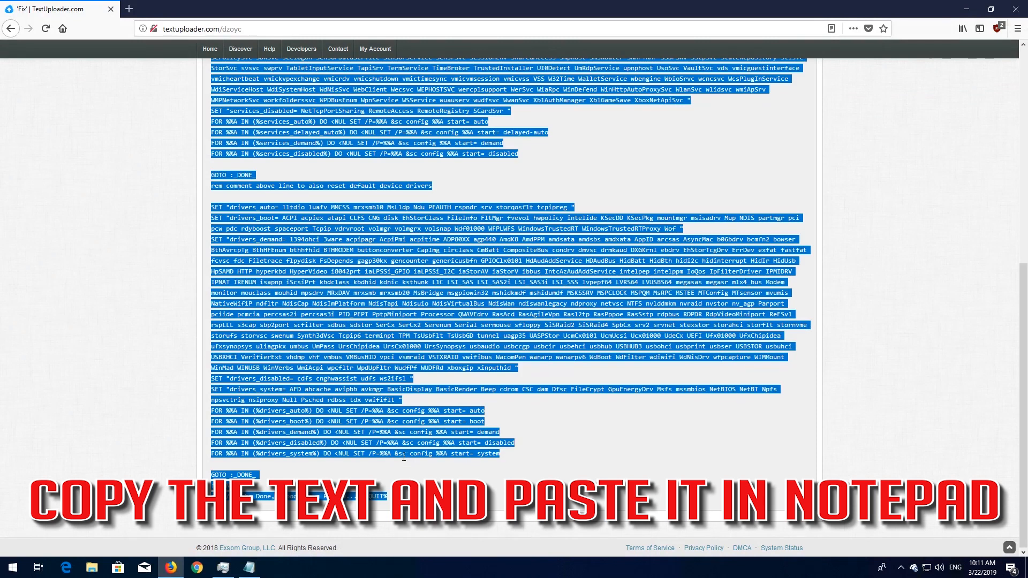
Step: Paste the copied script into Notepad and start Save As
{"action": "left_click", "coordinate": [248, 568]}
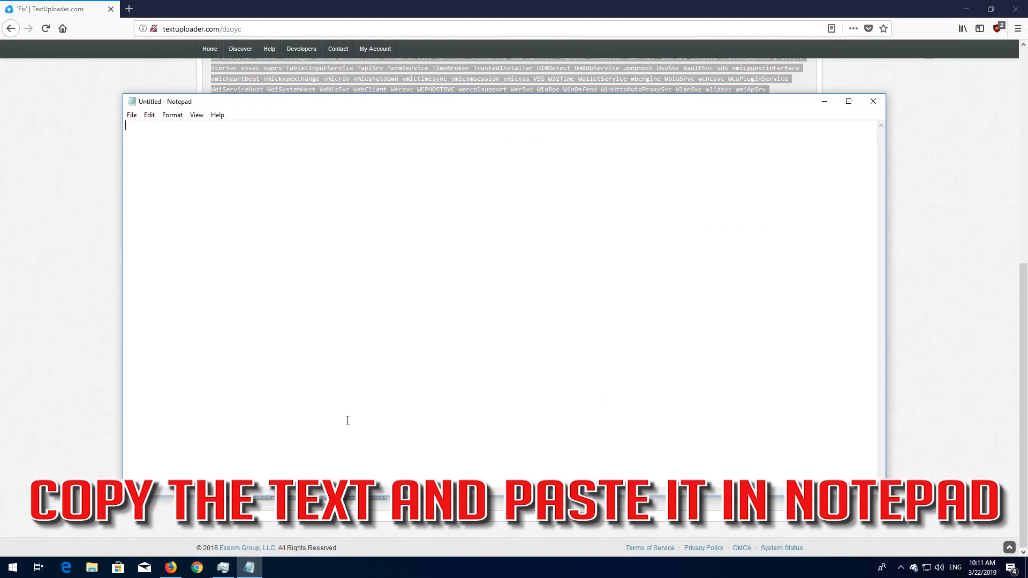
{"action": "key", "text": "ctrl+v"}
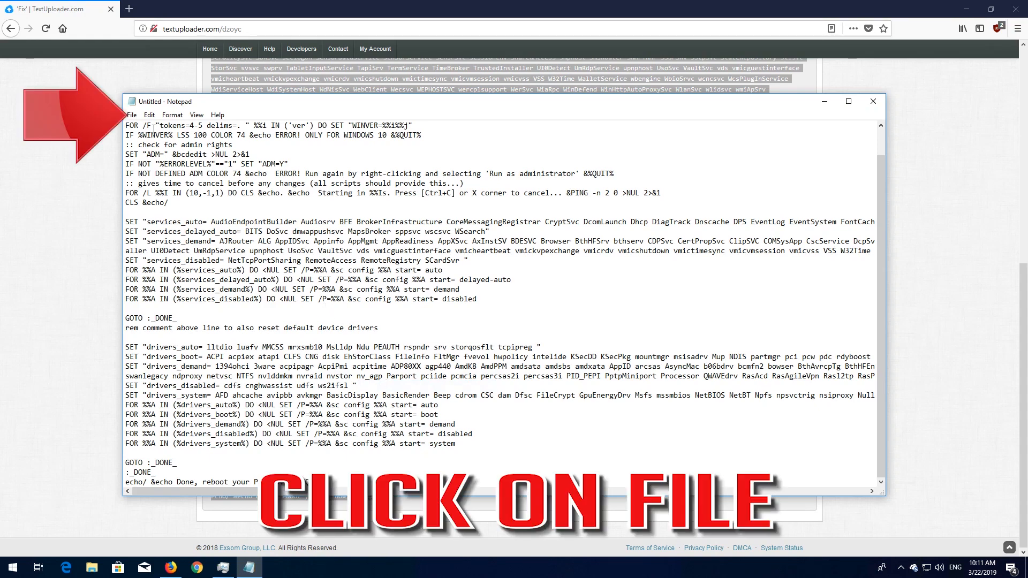
{"action": "left_click", "coordinate": [131, 115]}
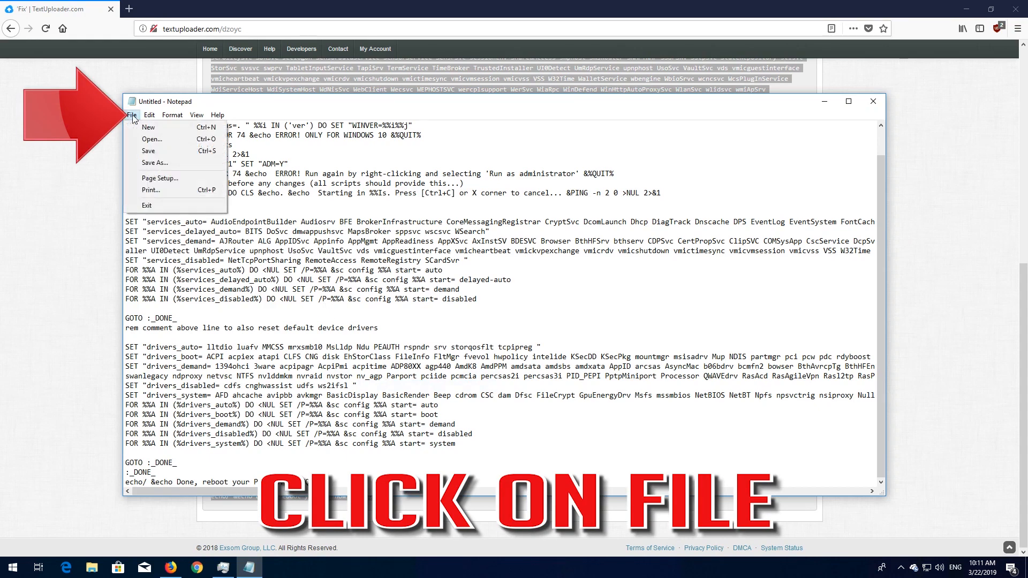
{"action": "mouse_move", "coordinate": [154, 163]}
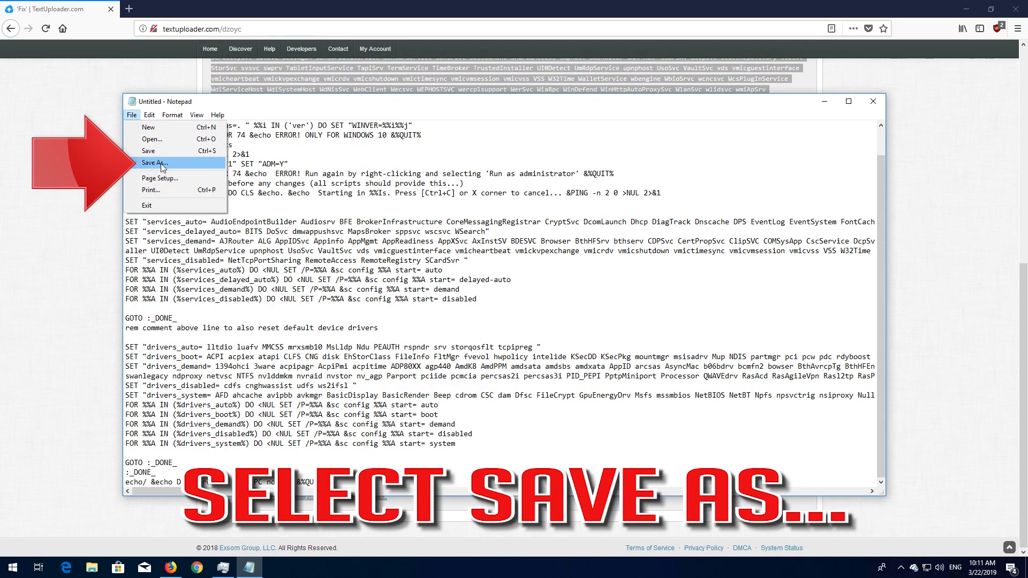
{"action": "left_click", "coordinate": [155, 163]}
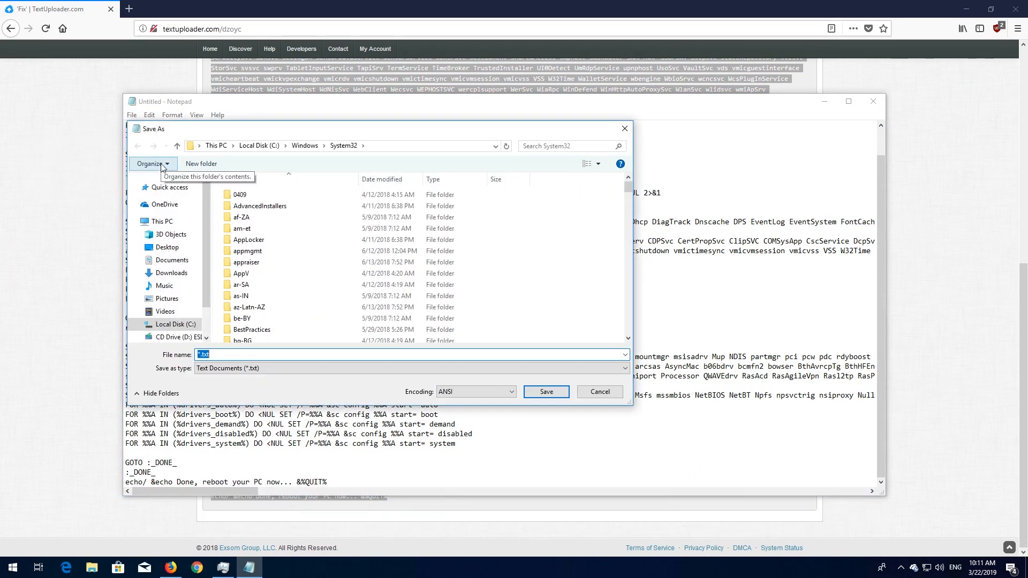
Step: Save the script to the Desktop as fix.bat with type All Files
{"action": "left_click", "coordinate": [168, 247]}
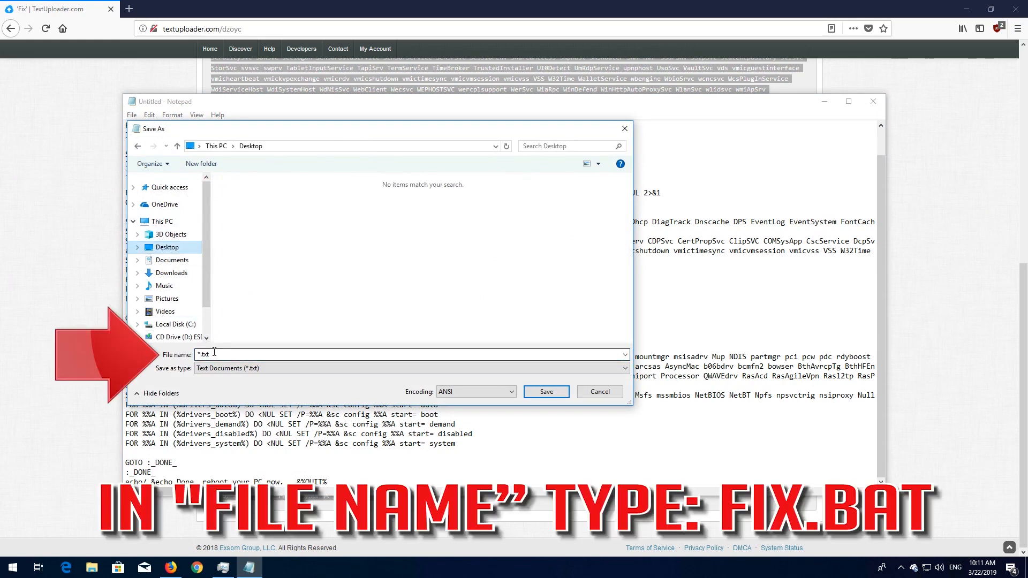
{"action": "type", "text": "fix.bat"}
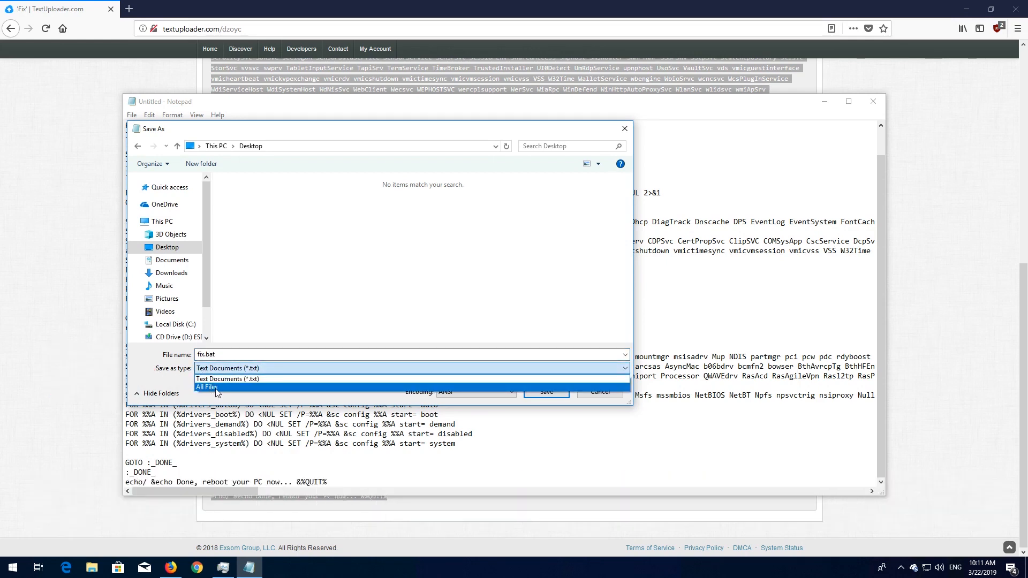
{"action": "left_click", "coordinate": [227, 387]}
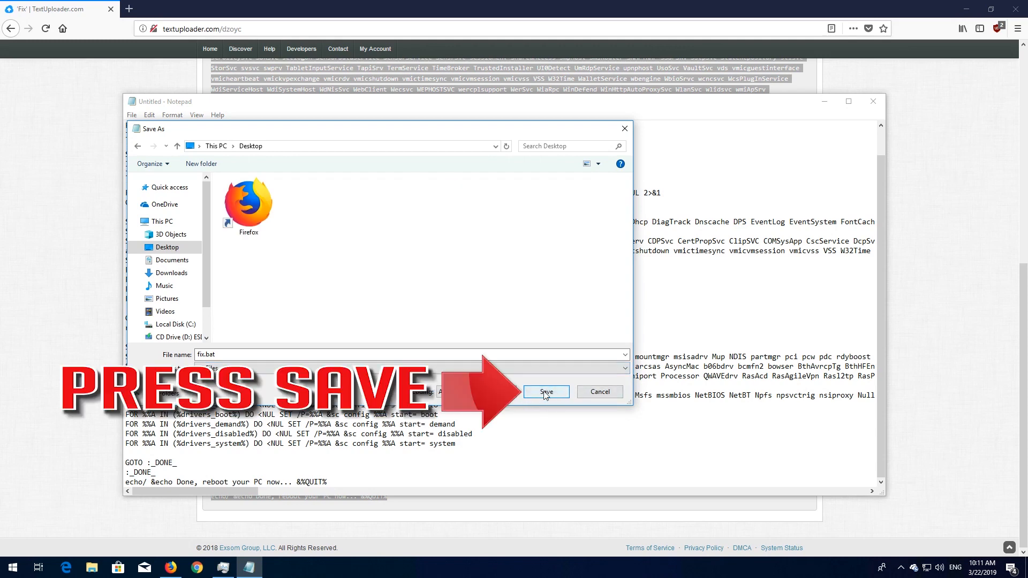
{"action": "left_click", "coordinate": [545, 392]}
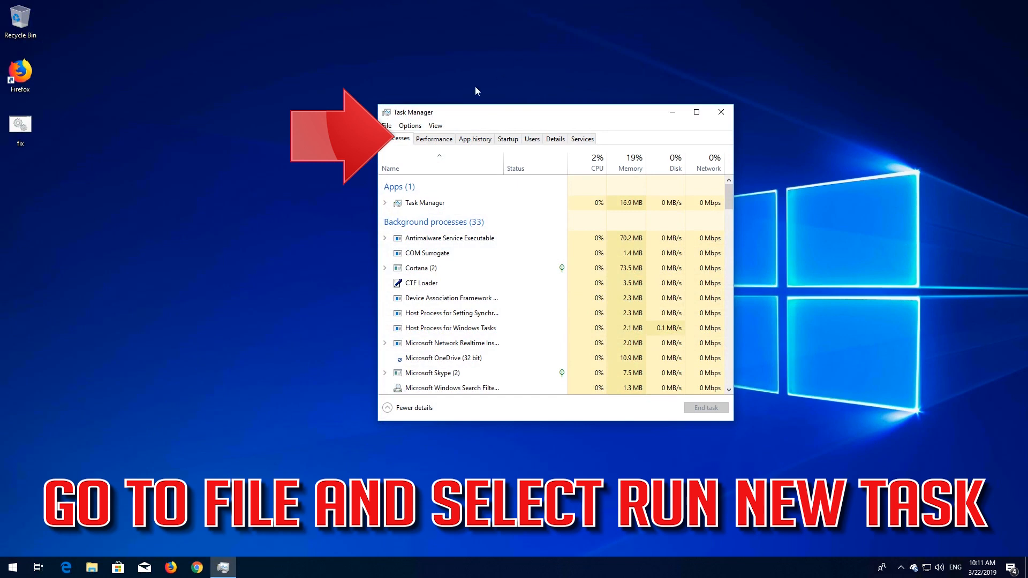
Step: Run explorer as a new task from Task Manager's File menu
{"action": "left_click", "coordinate": [388, 125]}
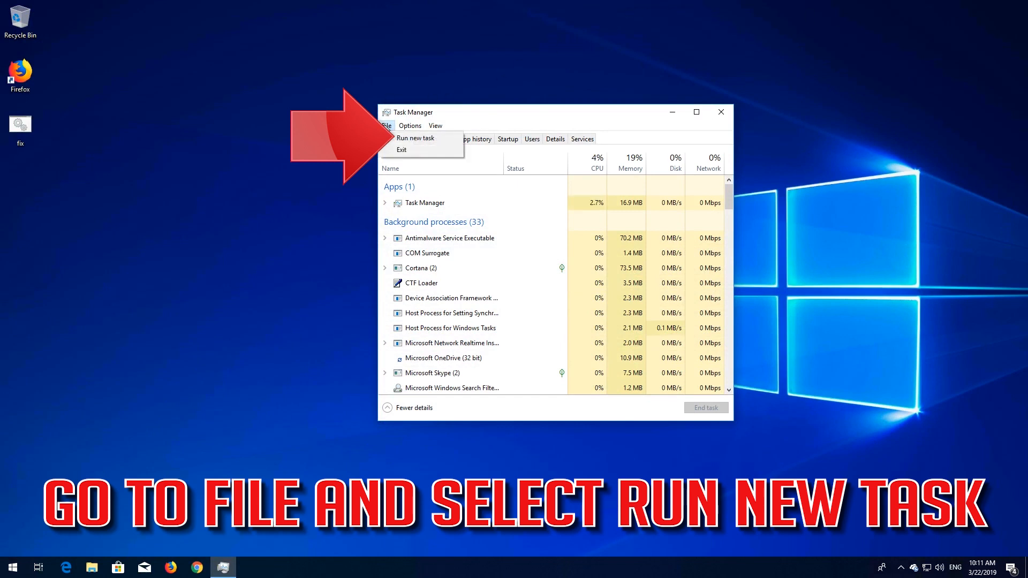
{"action": "left_click", "coordinate": [416, 138]}
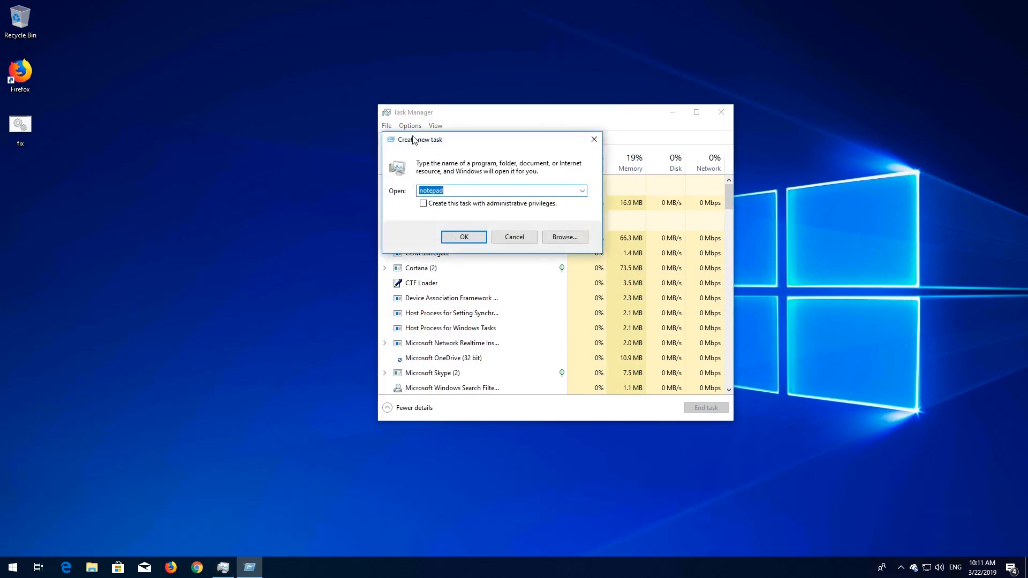
{"action": "type", "text": "explorer"}
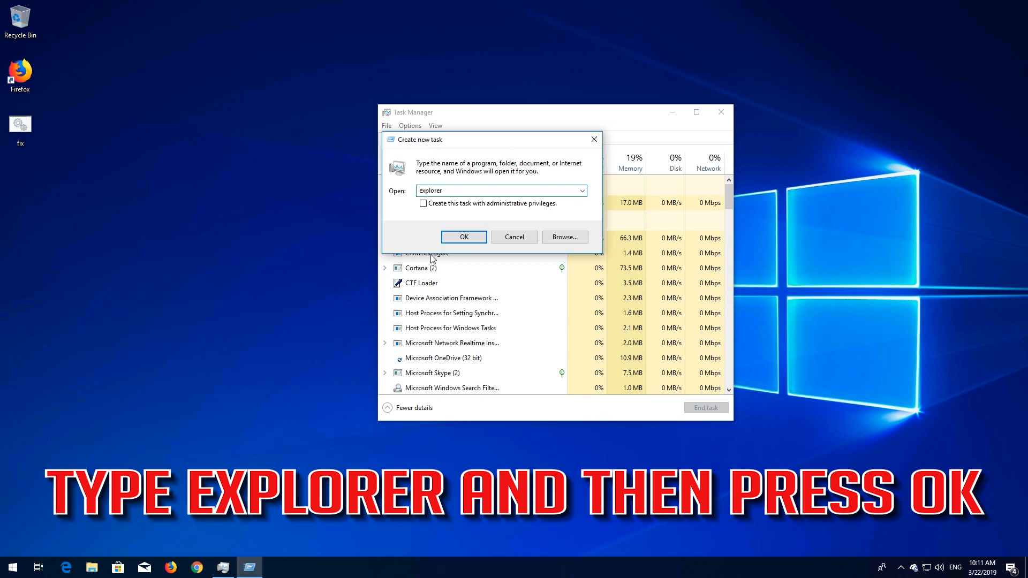
{"action": "left_click", "coordinate": [463, 237]}
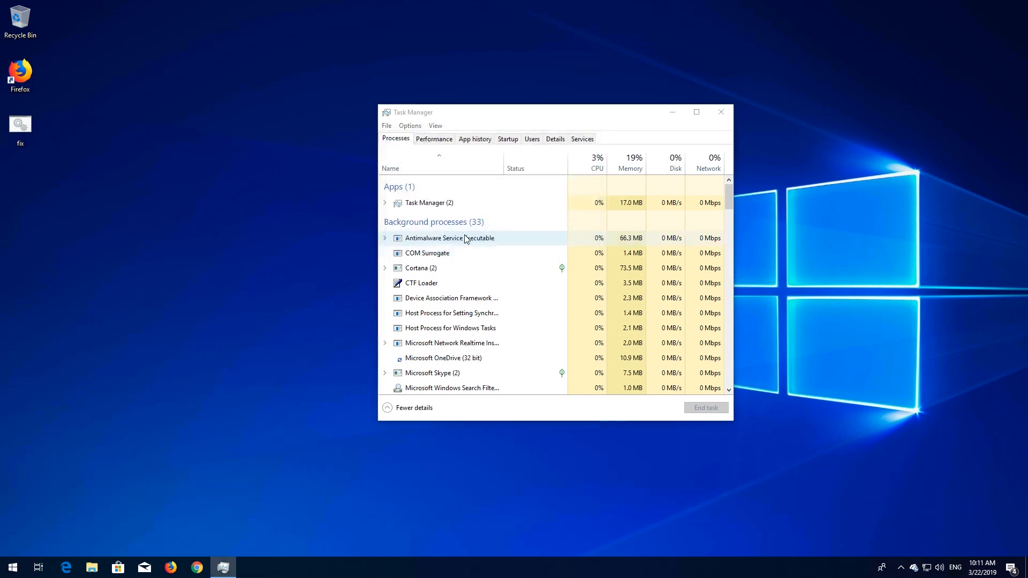
Step: Navigate to C:\Windows\System32 and move fix.bat there, granting administrator permission
{"action": "left_click", "coordinate": [92, 568]}
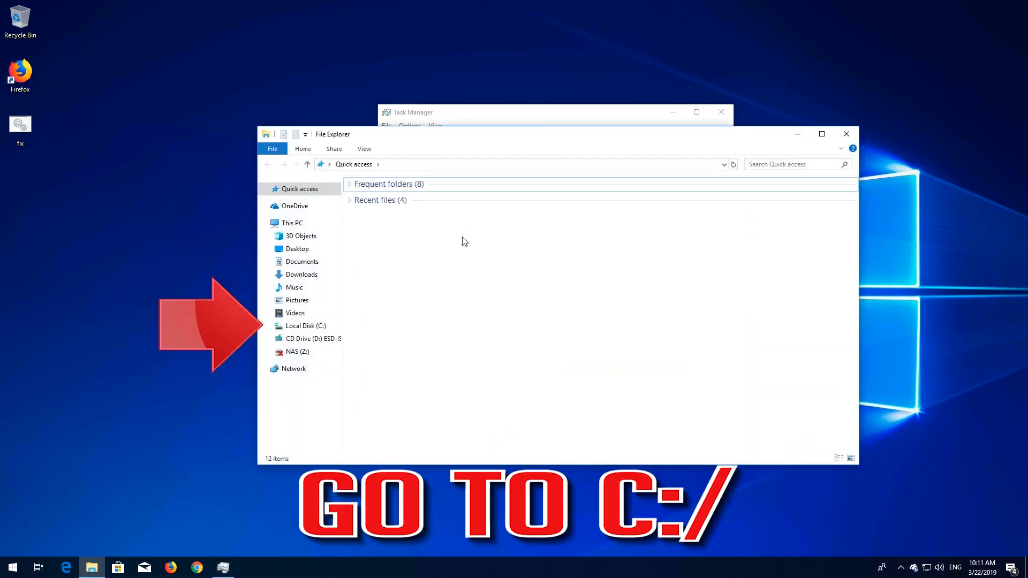
{"action": "left_click", "coordinate": [306, 325]}
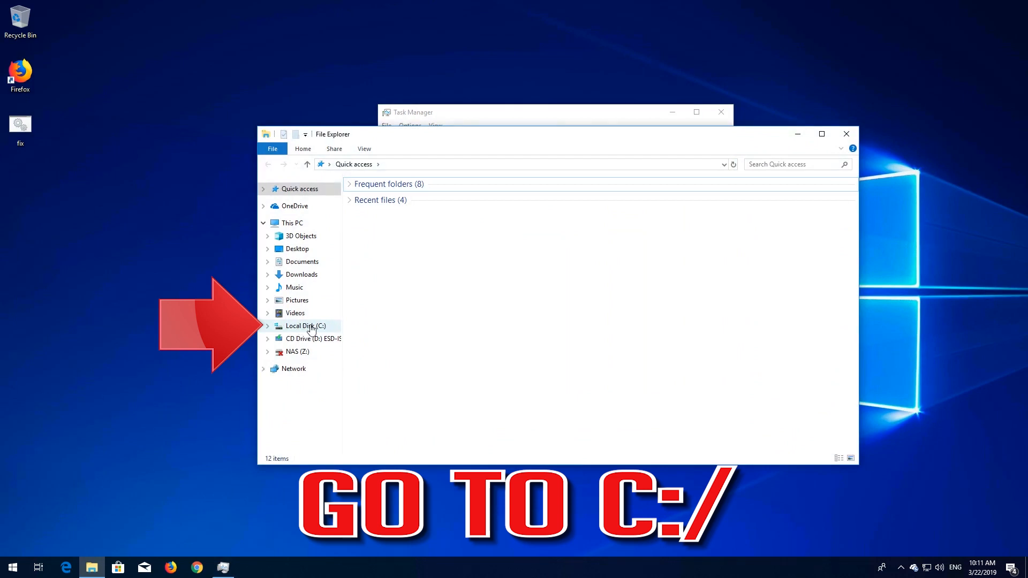
{"action": "left_click", "coordinate": [306, 325]}
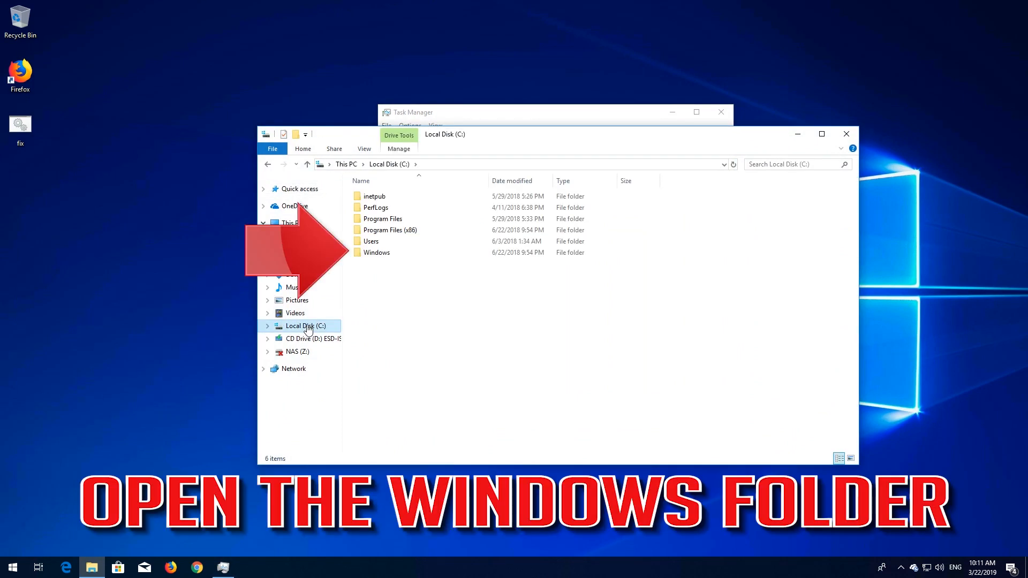
{"action": "mouse_move", "coordinate": [377, 253]}
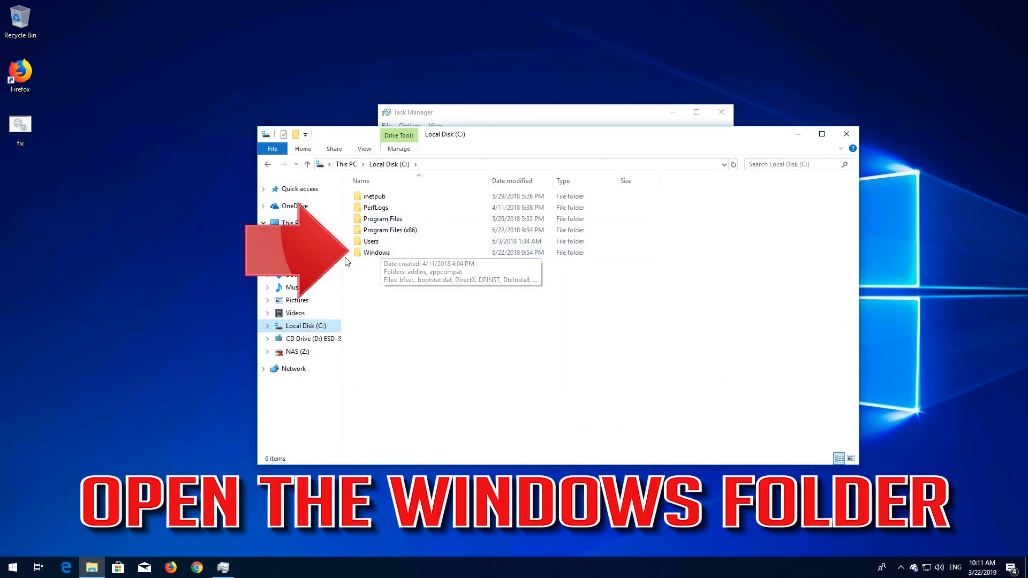
{"action": "left_click", "coordinate": [376, 253]}
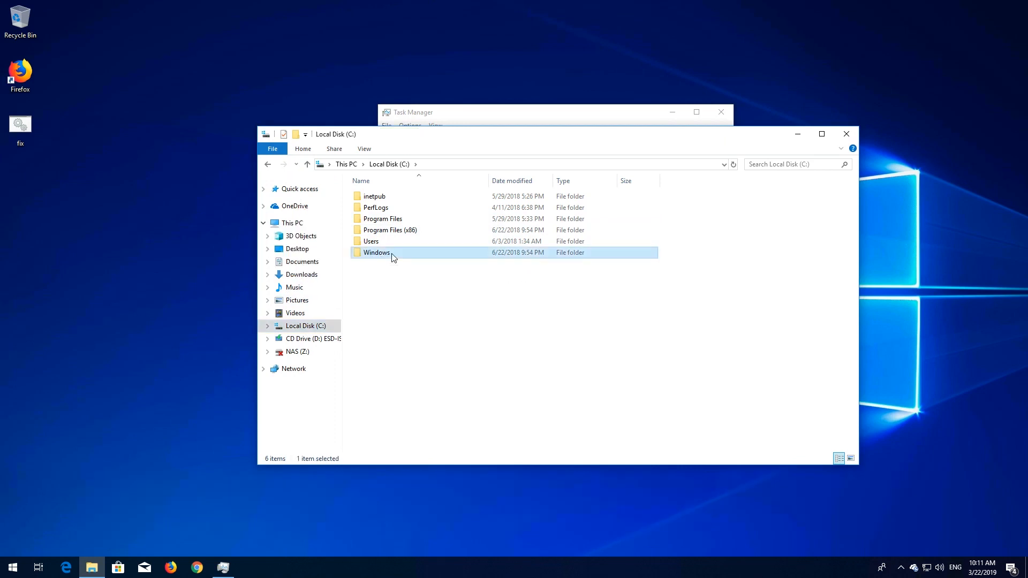
{"action": "double_click", "coordinate": [376, 253]}
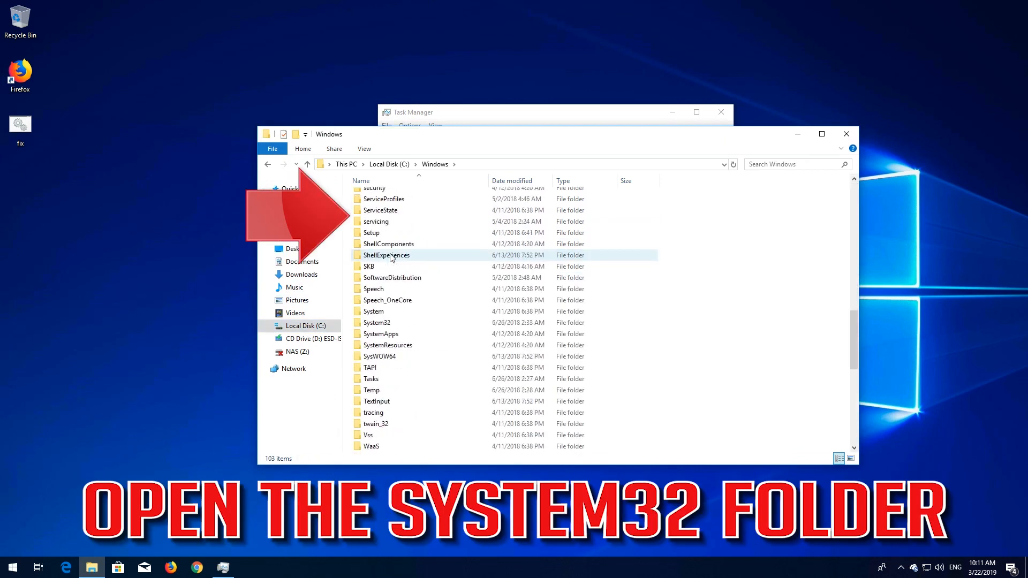
{"action": "scroll", "scroll_direction": "down", "scroll_amount": 3}
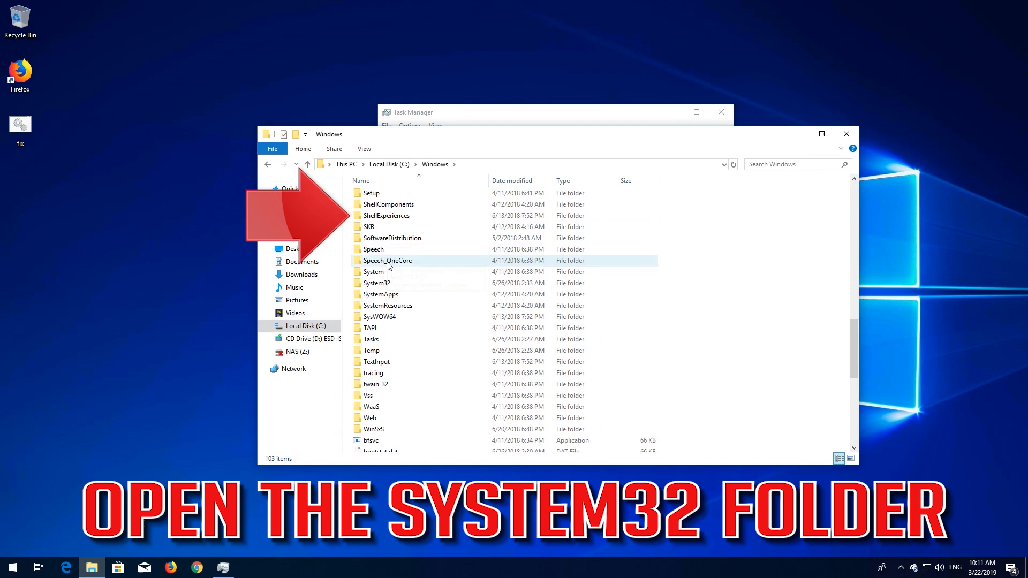
{"action": "mouse_move", "coordinate": [376, 283]}
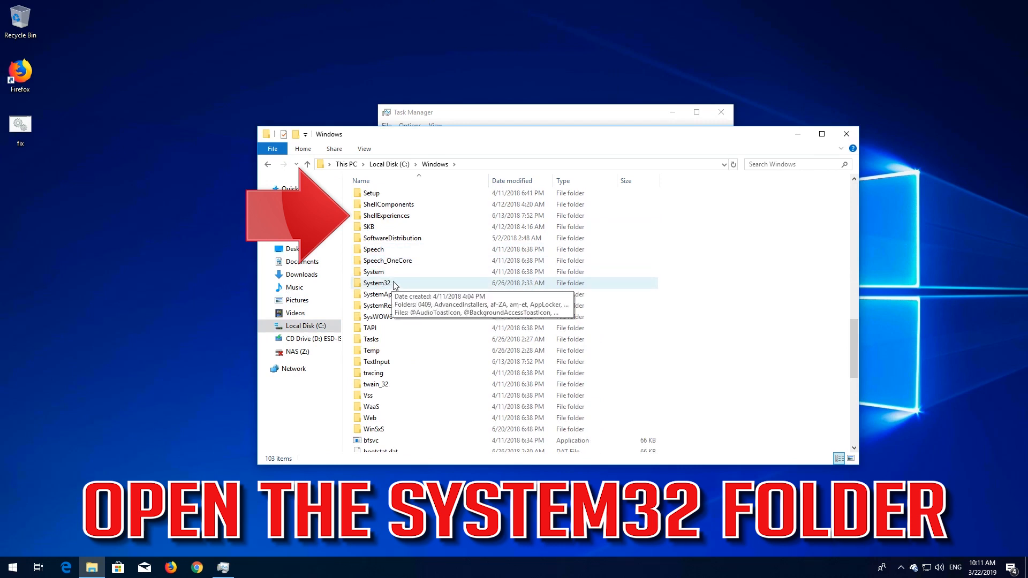
{"action": "double_click", "coordinate": [376, 283]}
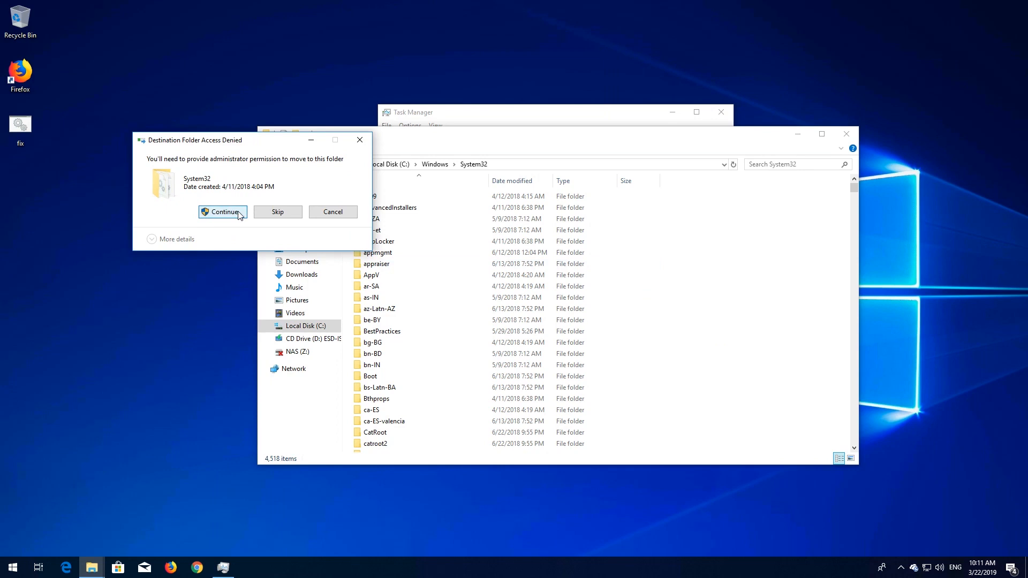
{"action": "left_click", "coordinate": [222, 212]}
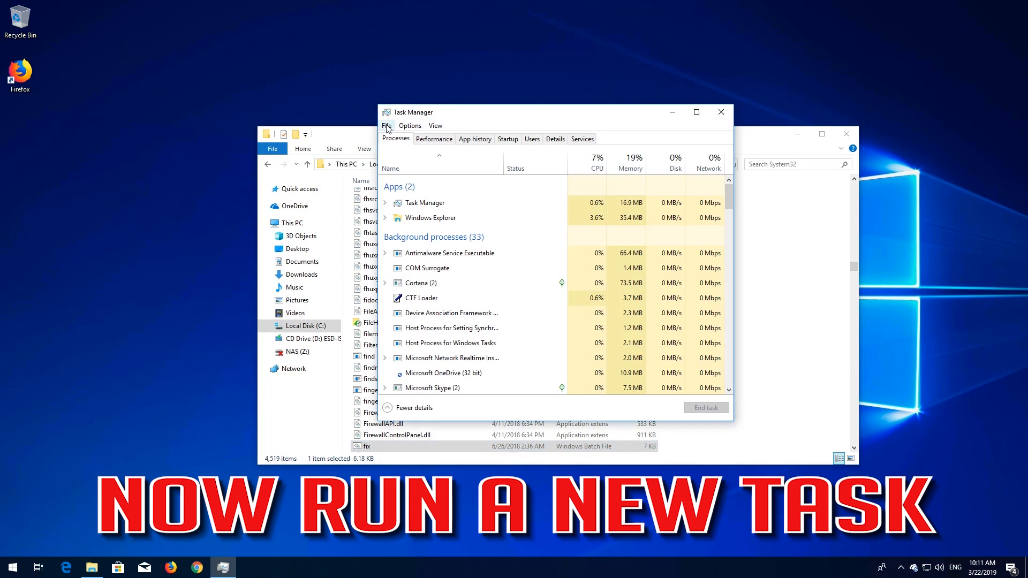
Step: Run a new task 'cmd' with administrative privileges to get an admin Command Prompt
{"action": "left_click", "coordinate": [387, 125]}
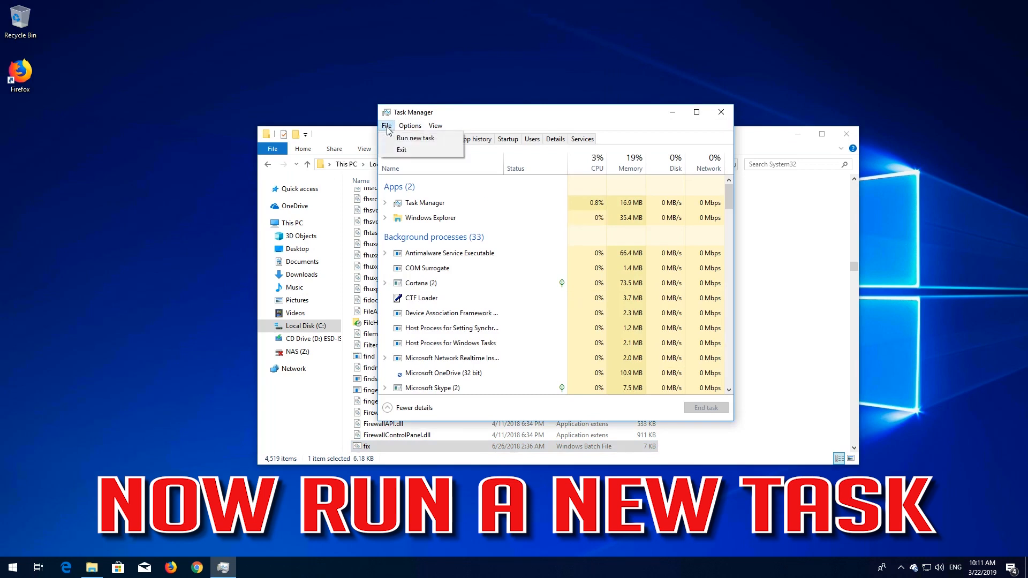
{"action": "mouse_move", "coordinate": [420, 138]}
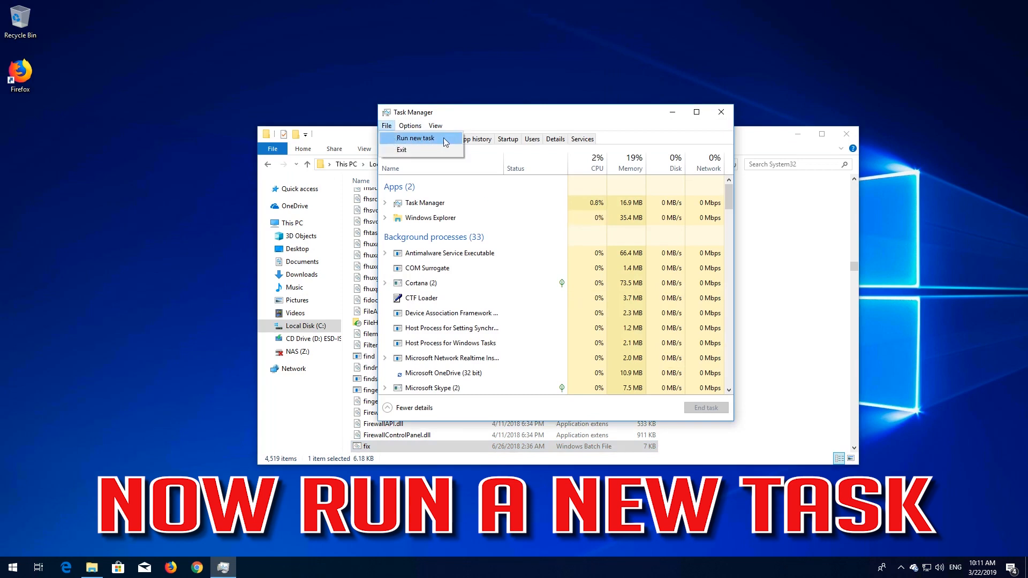
{"action": "left_click", "coordinate": [416, 138]}
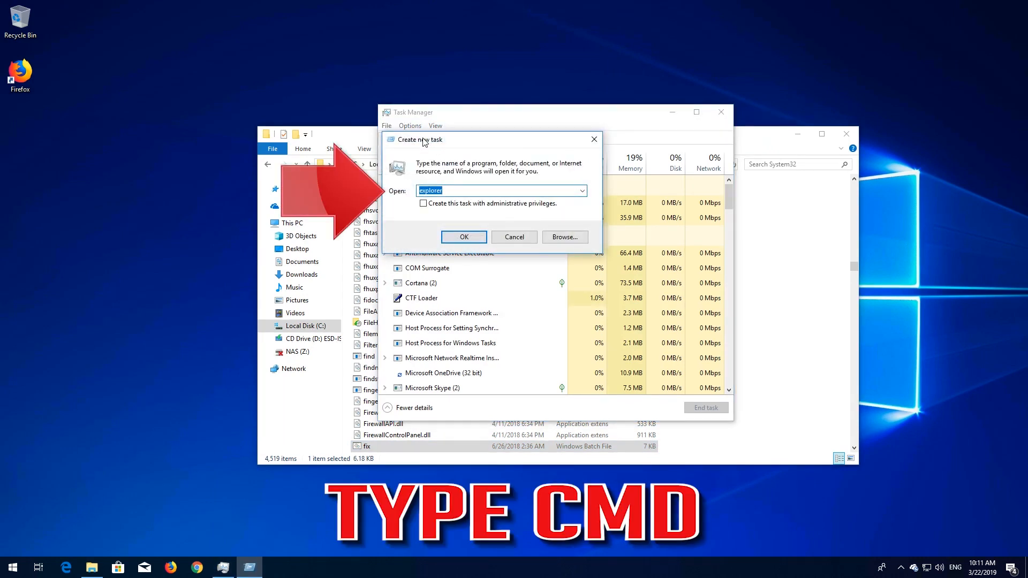
{"action": "type", "text": "cmd"}
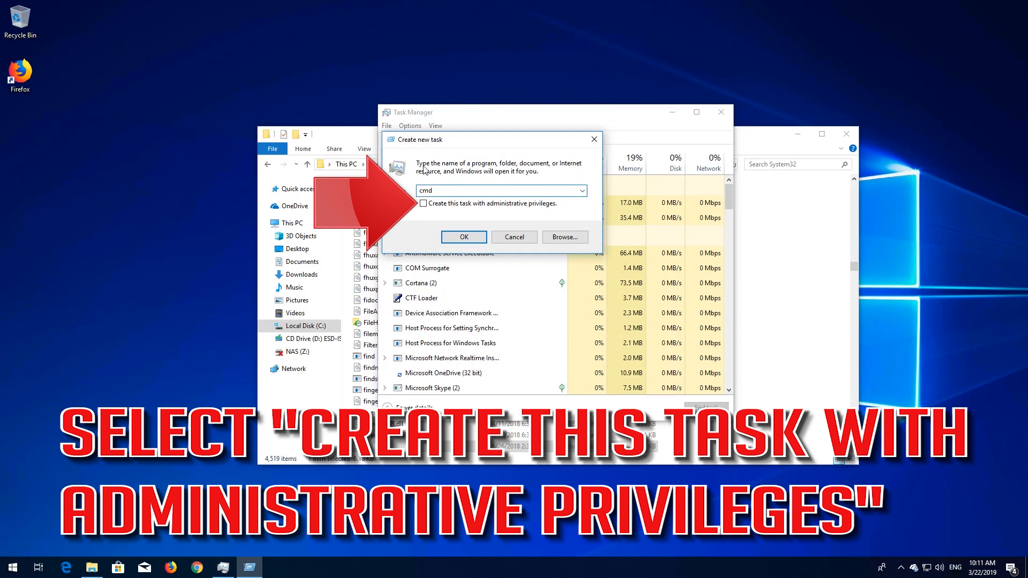
{"action": "left_click", "coordinate": [423, 203]}
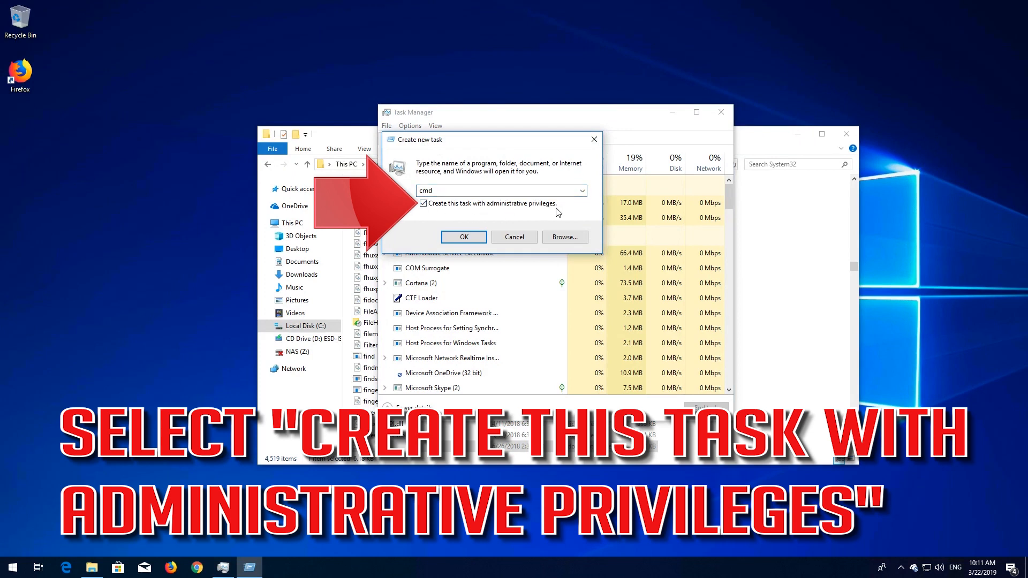
{"action": "mouse_move", "coordinate": [552, 219]}
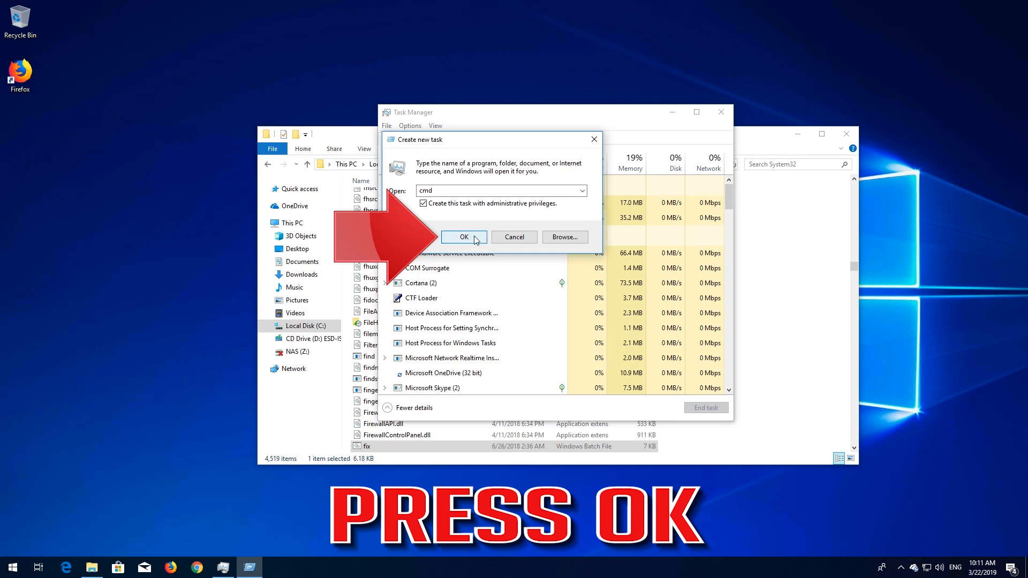
{"action": "left_click", "coordinate": [464, 237]}
{"action": "type", "text": "fix.bat"}
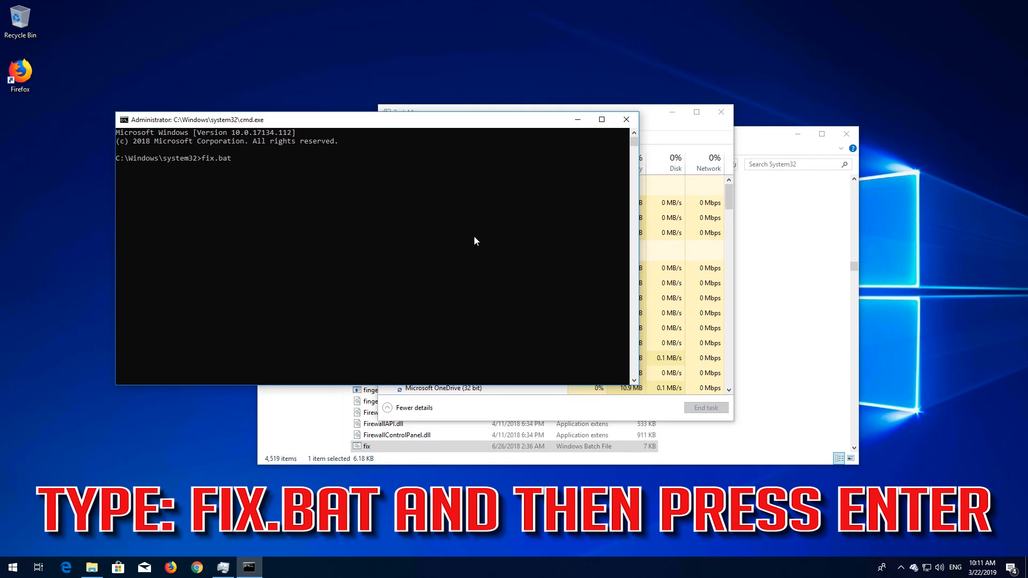
Step: Execute fix.bat until 'Done, reboot your PC now...', then close the windows and bring up shutdown options
{"action": "key", "text": "Return"}
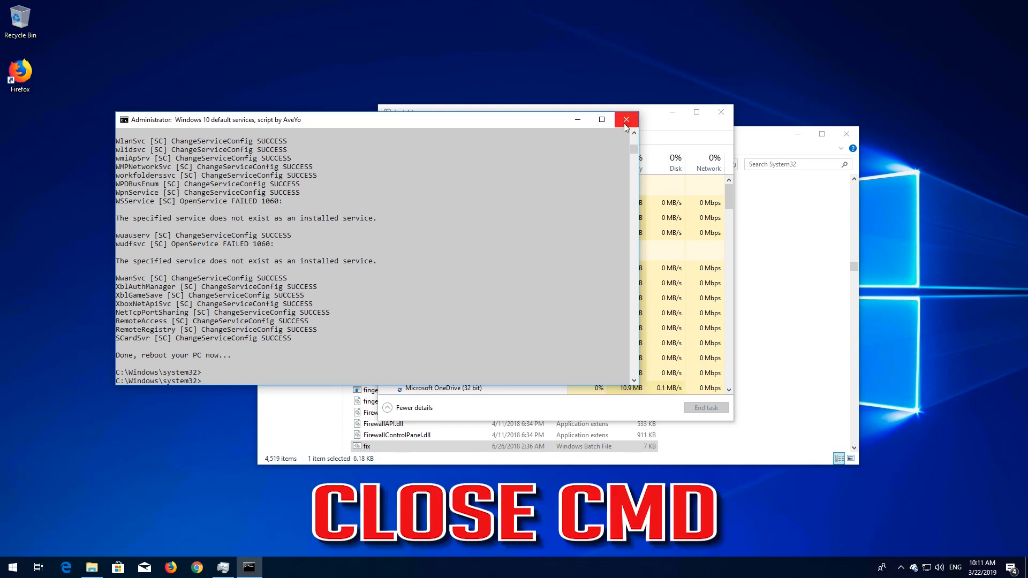
{"action": "left_click", "coordinate": [626, 119]}
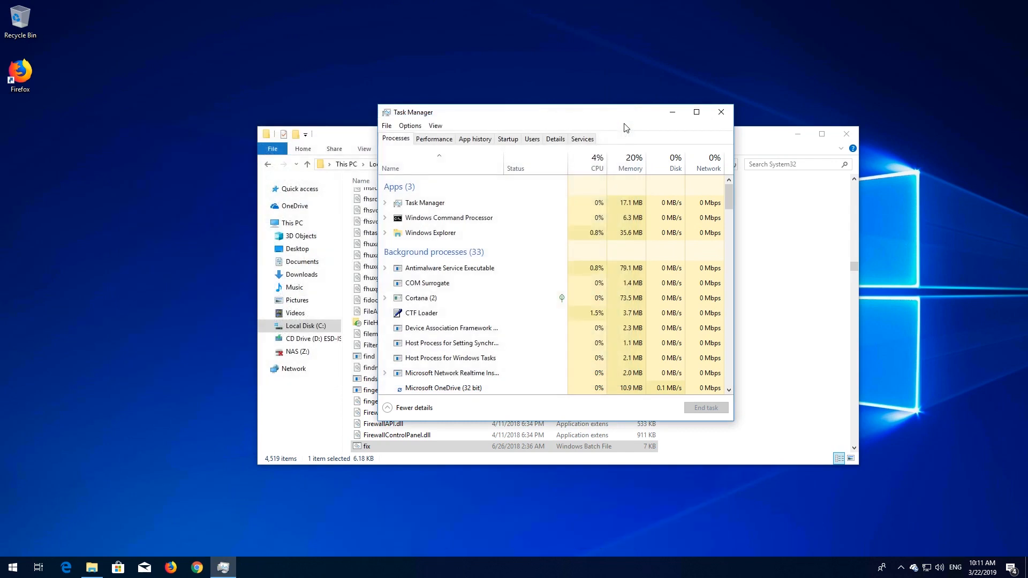
{"action": "left_click", "coordinate": [721, 113]}
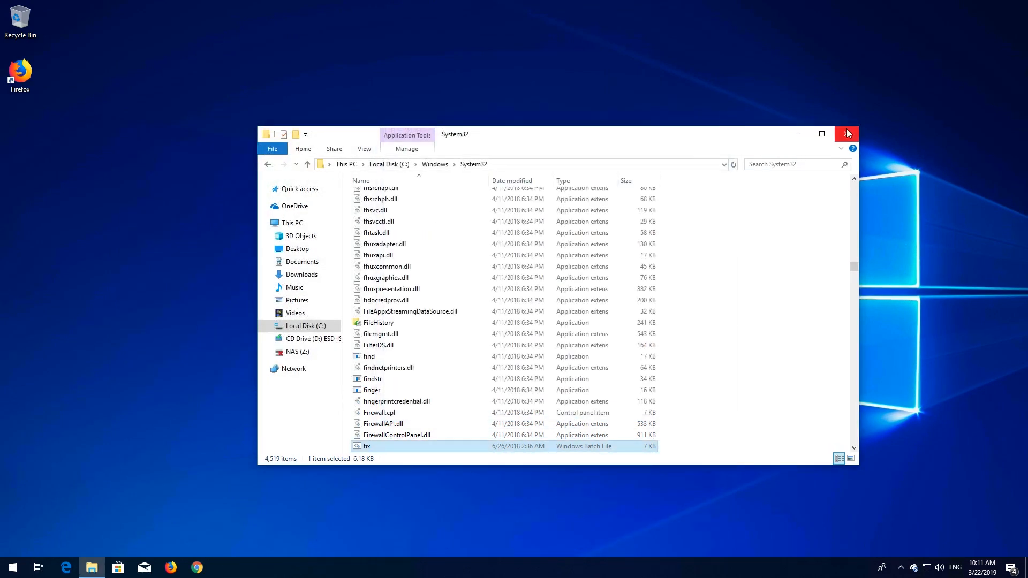
{"action": "key", "text": "alt+F4"}
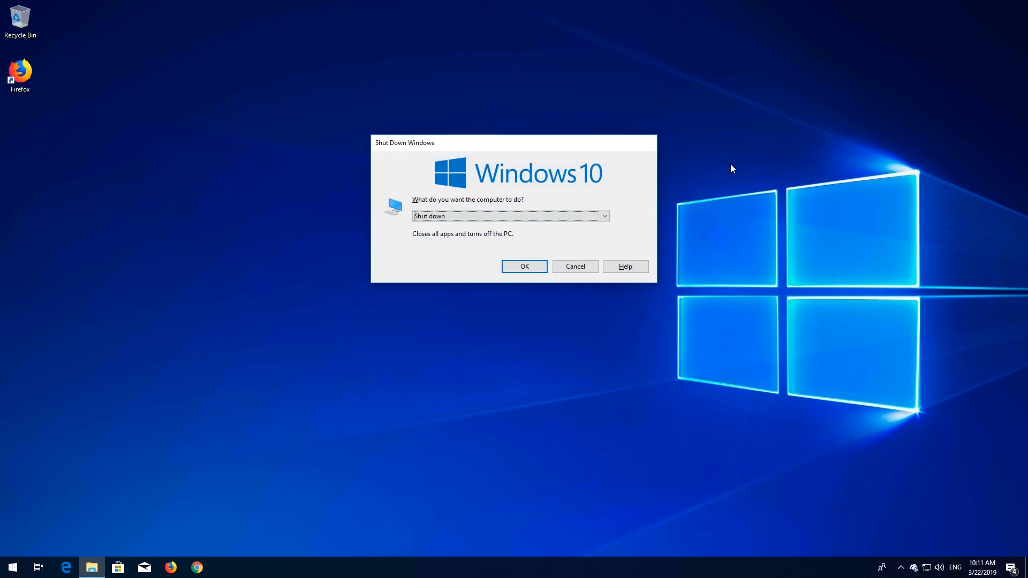
Step: Choose Restart as the action in the Shut Down Windows dialog
{"action": "left_click", "coordinate": [603, 216]}
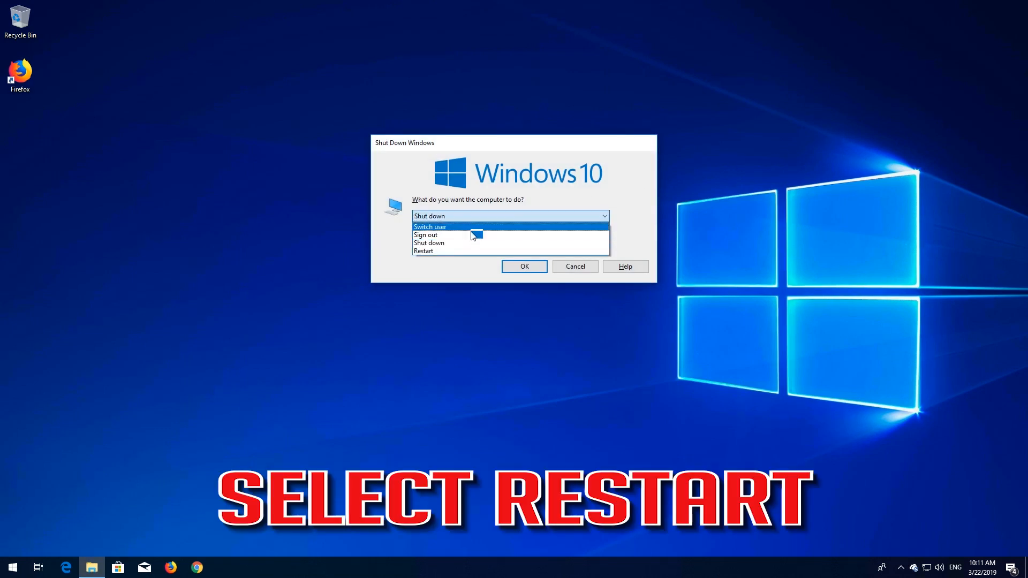
{"action": "left_click", "coordinate": [424, 251]}
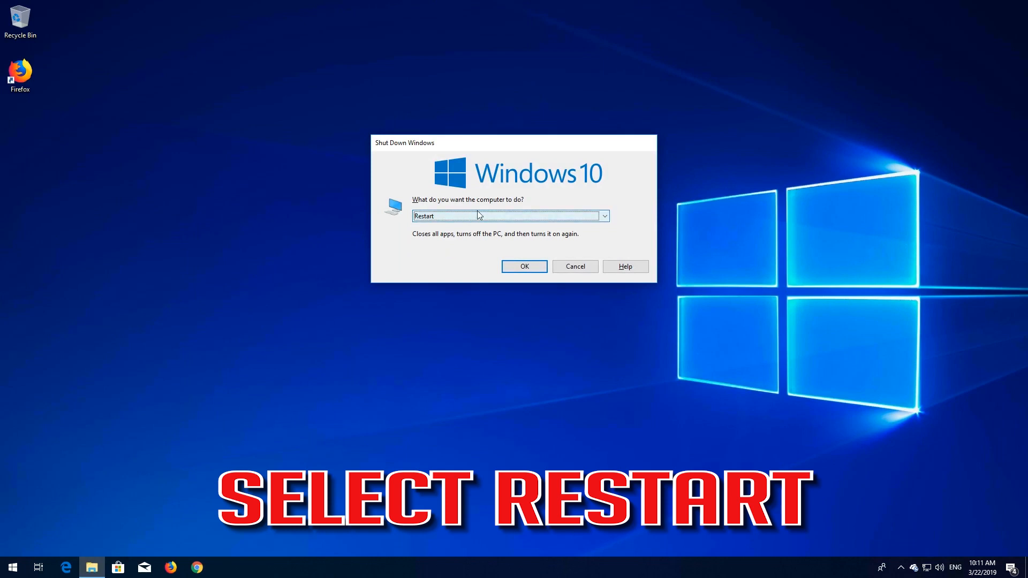